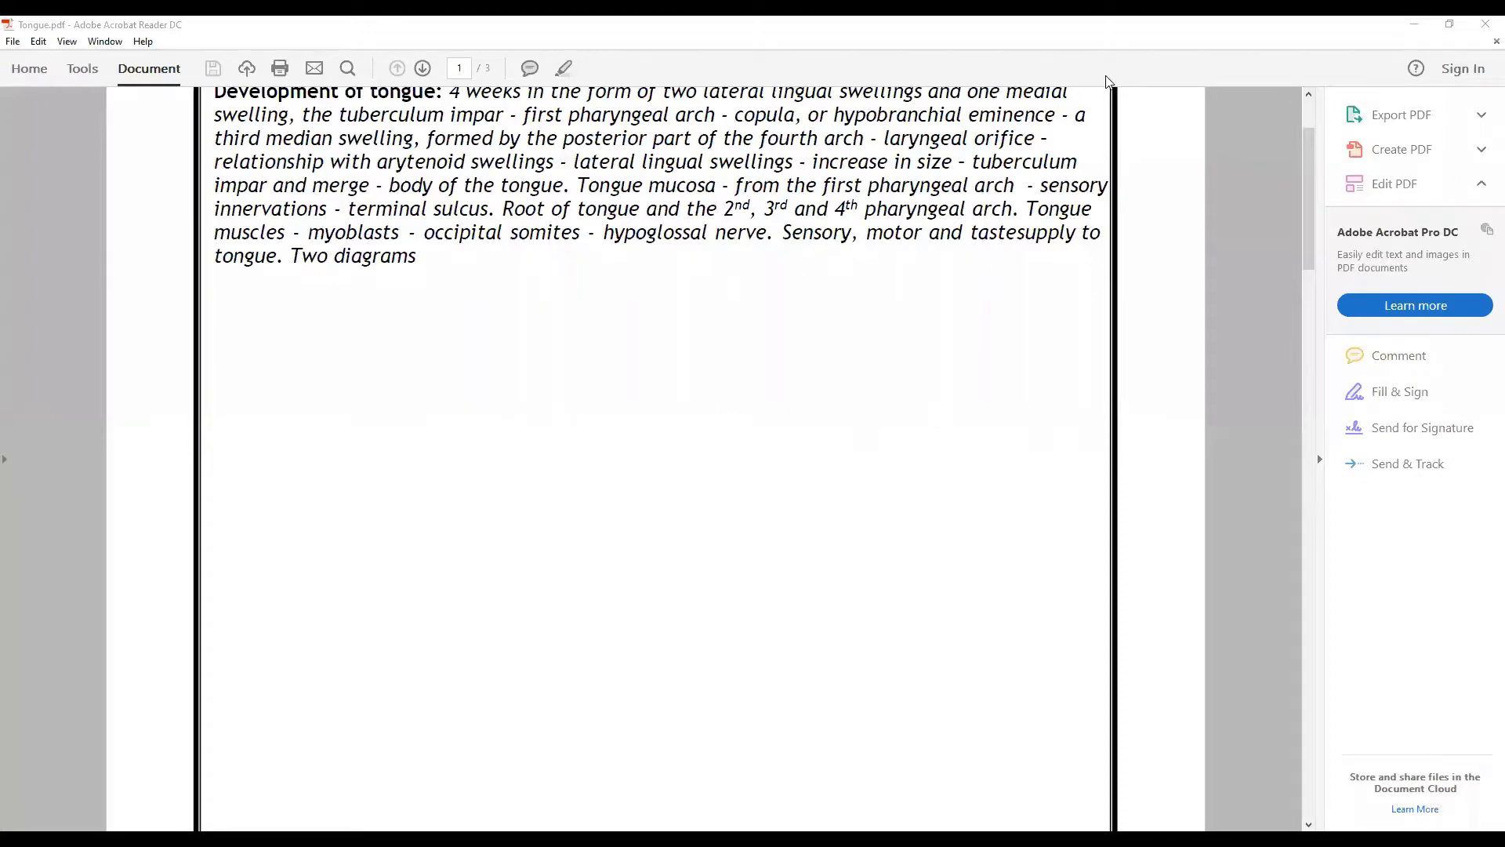
scroll("up", 3)
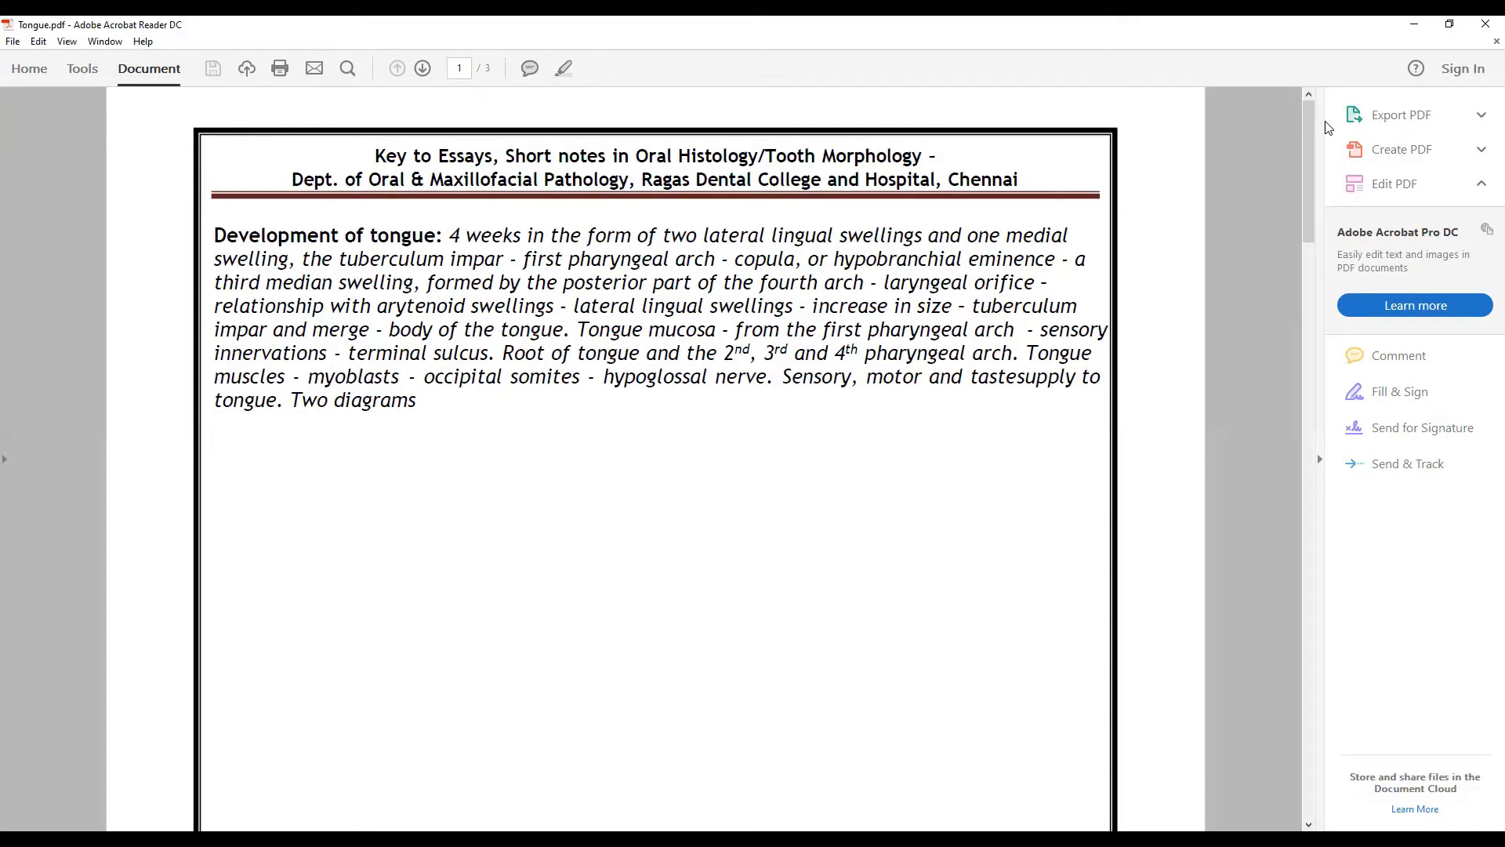
mouse_move(1171, 148)
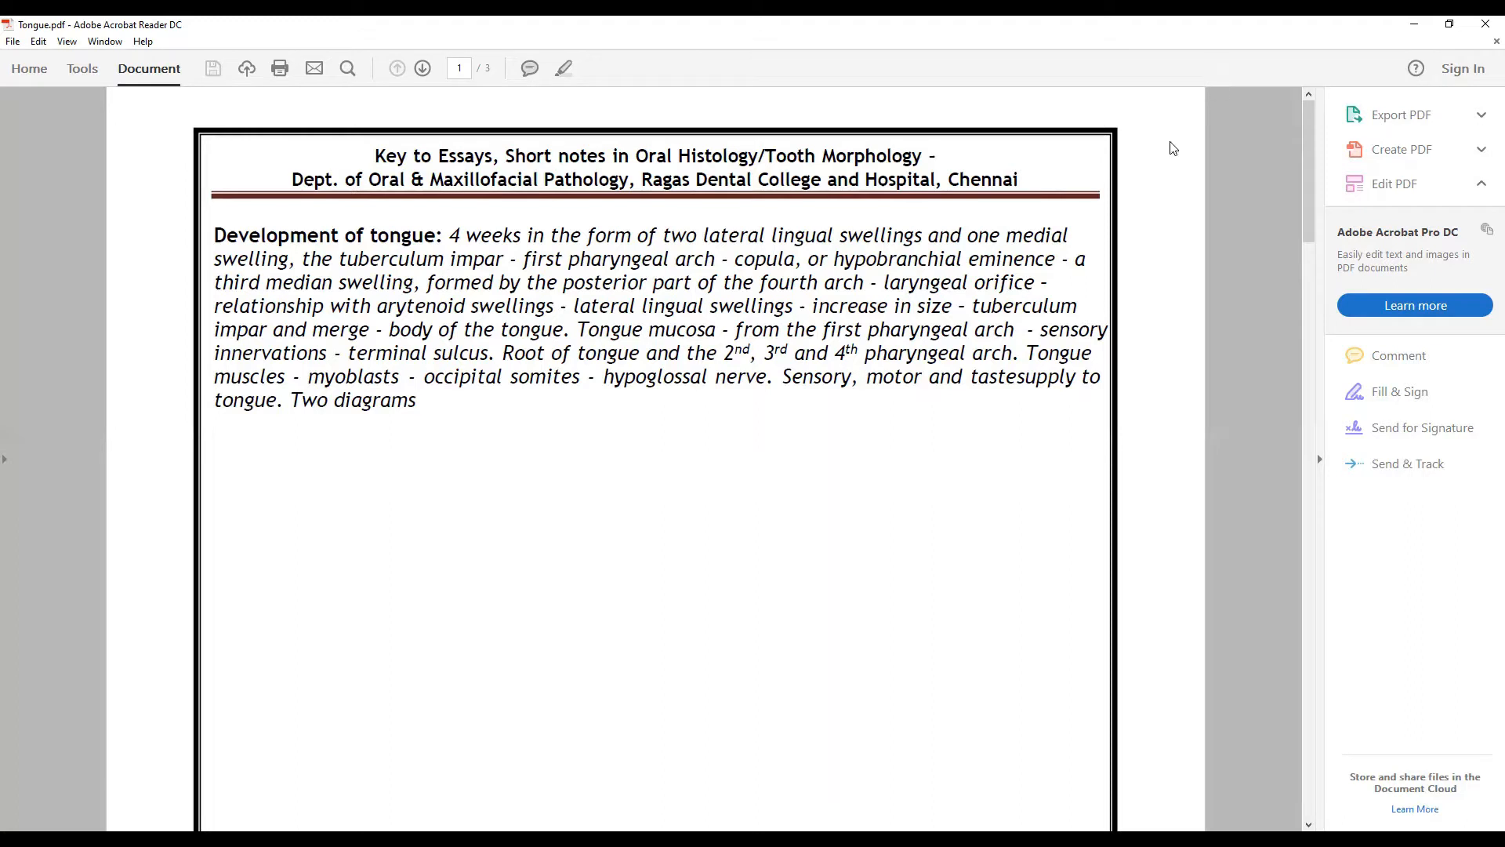
scroll("up", 3)
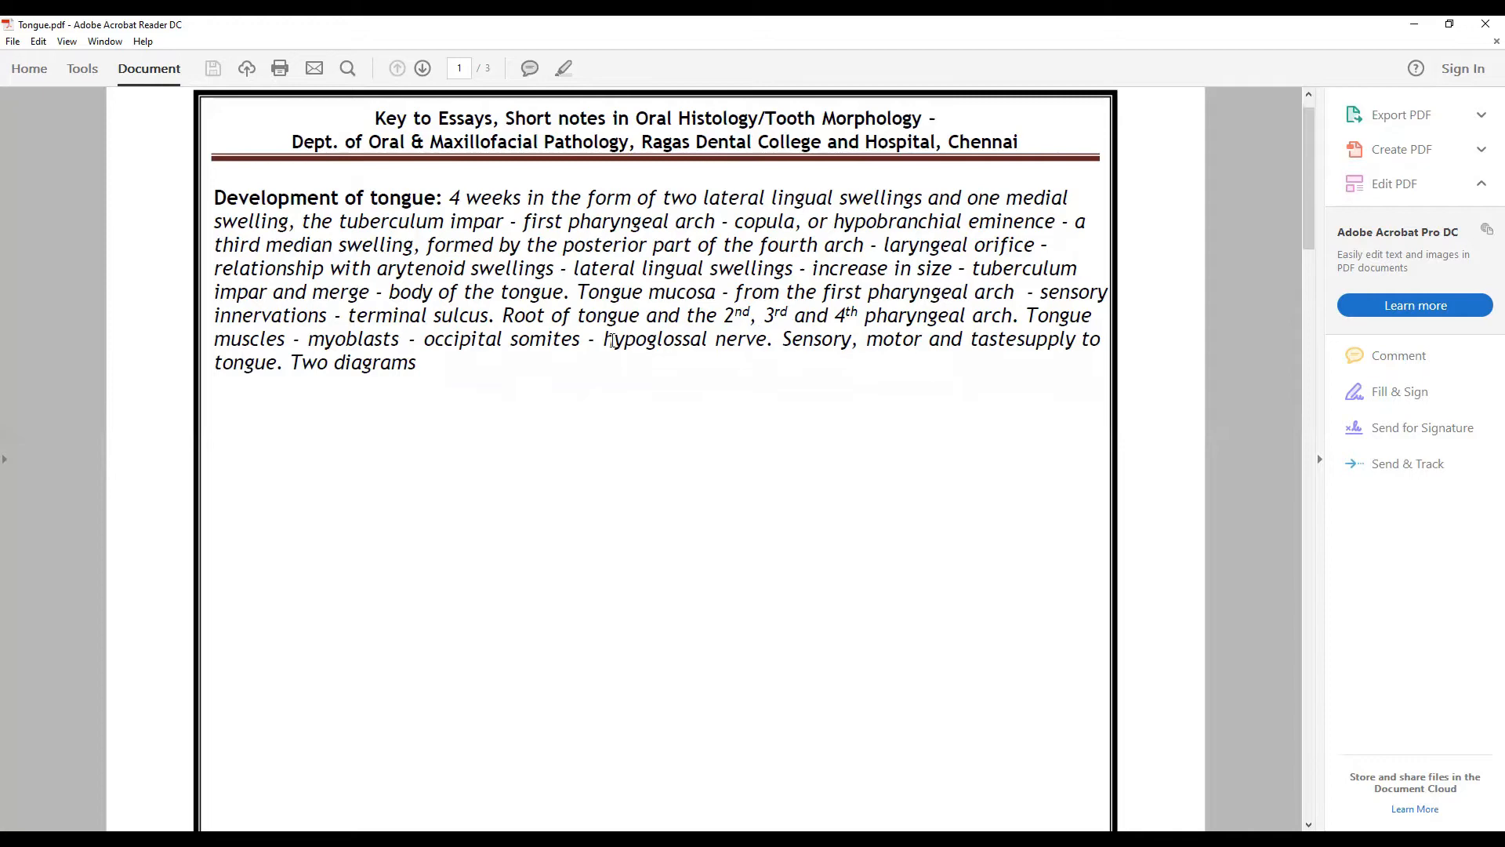
mouse_move(759, 375)
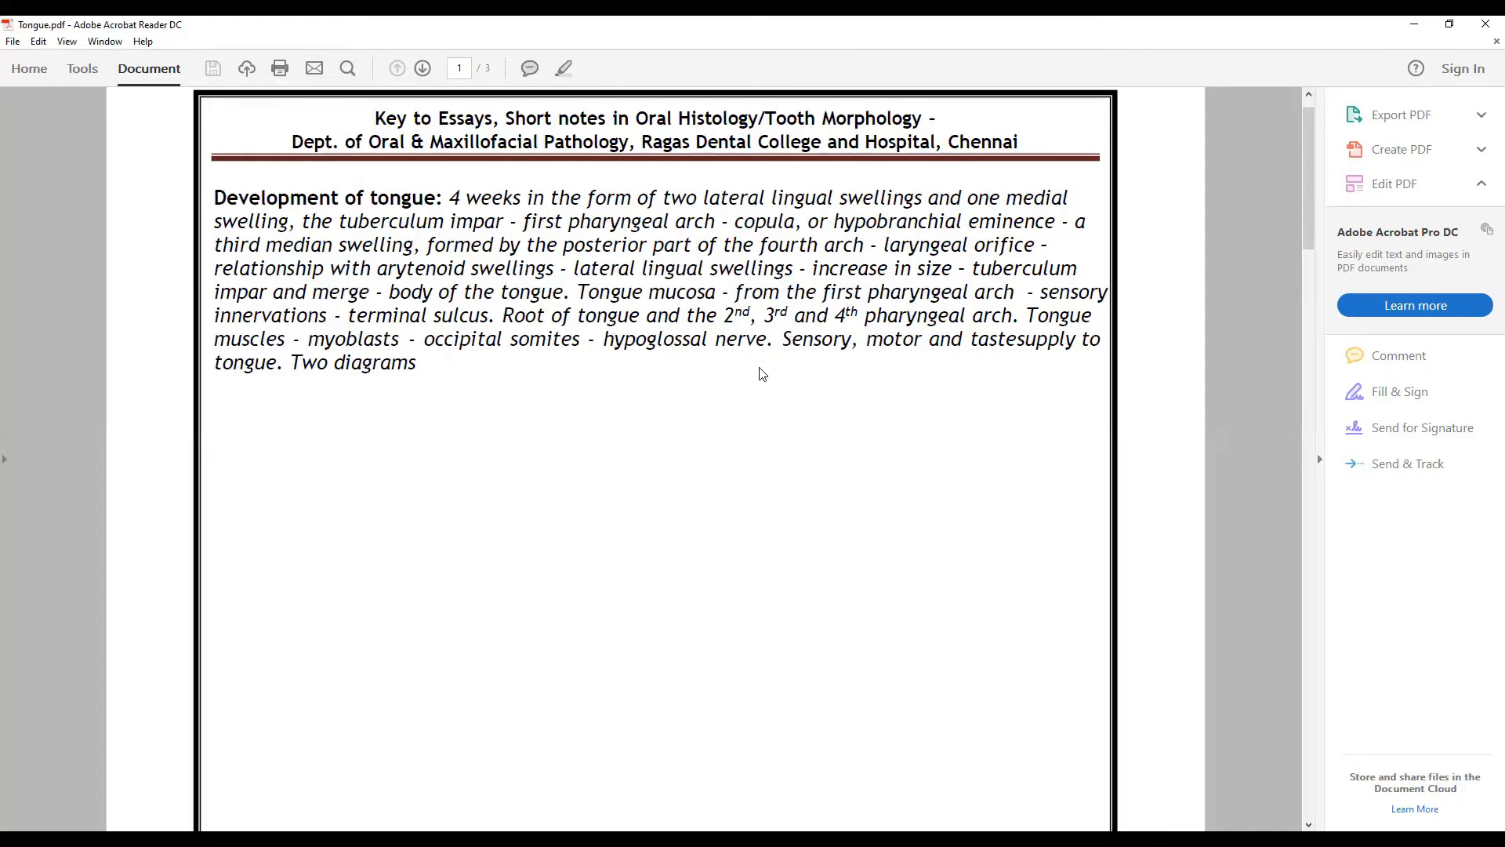
scroll("down", 3)
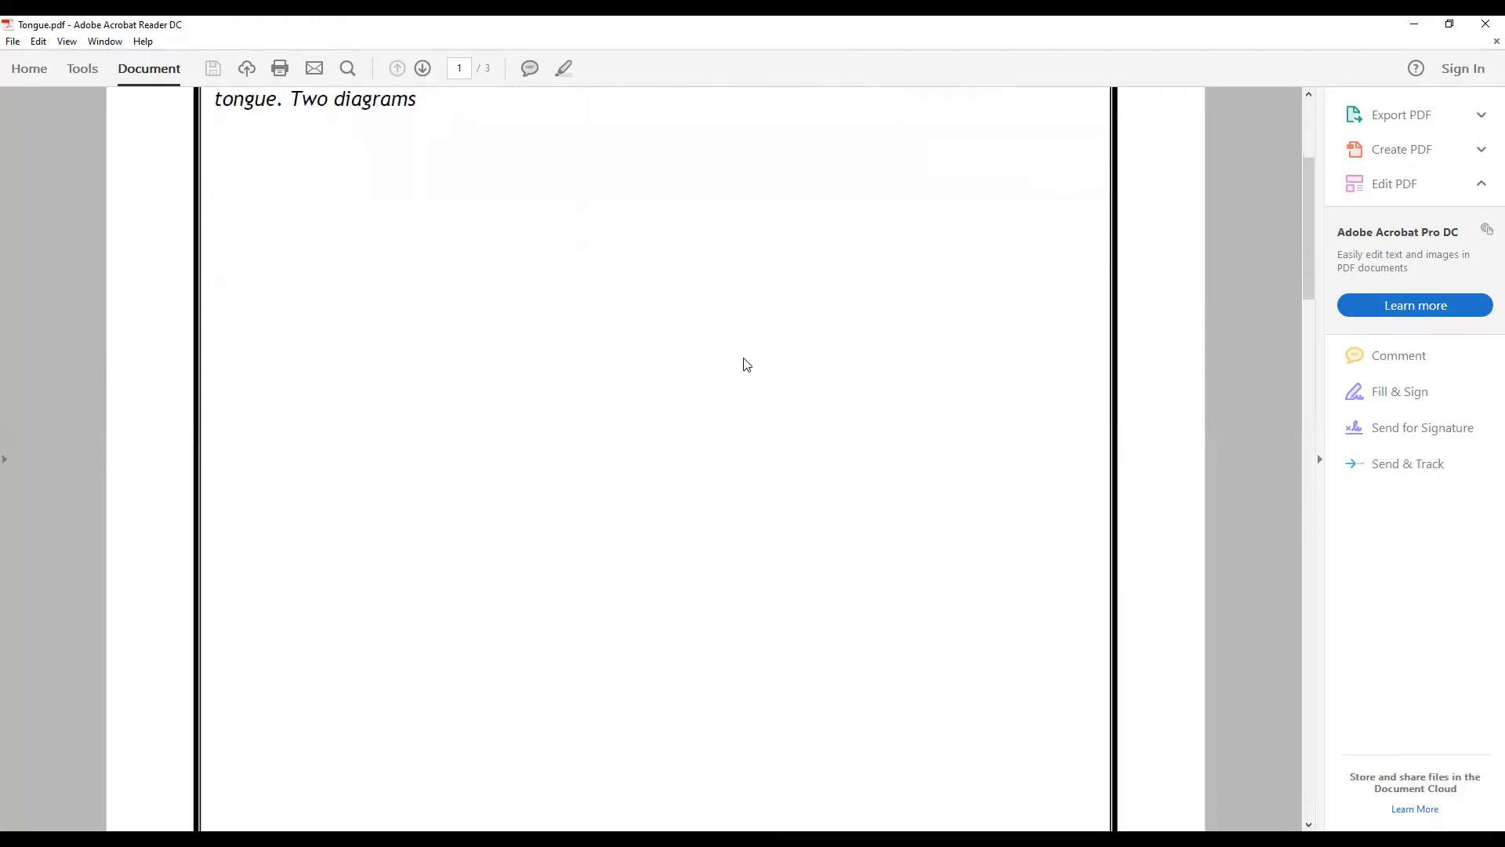
scroll("down", 3)
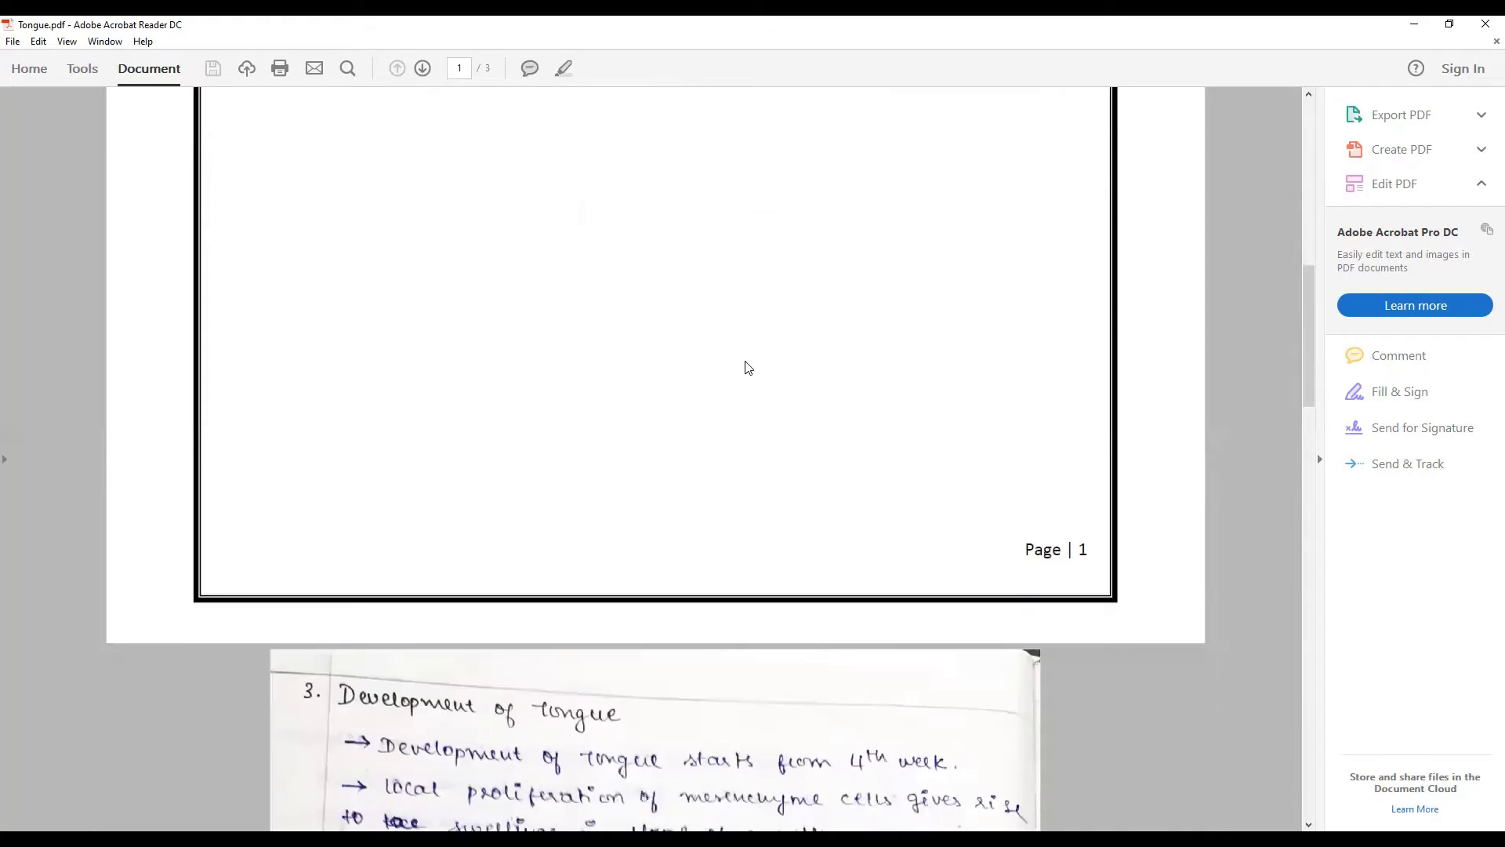
scroll("down", 3)
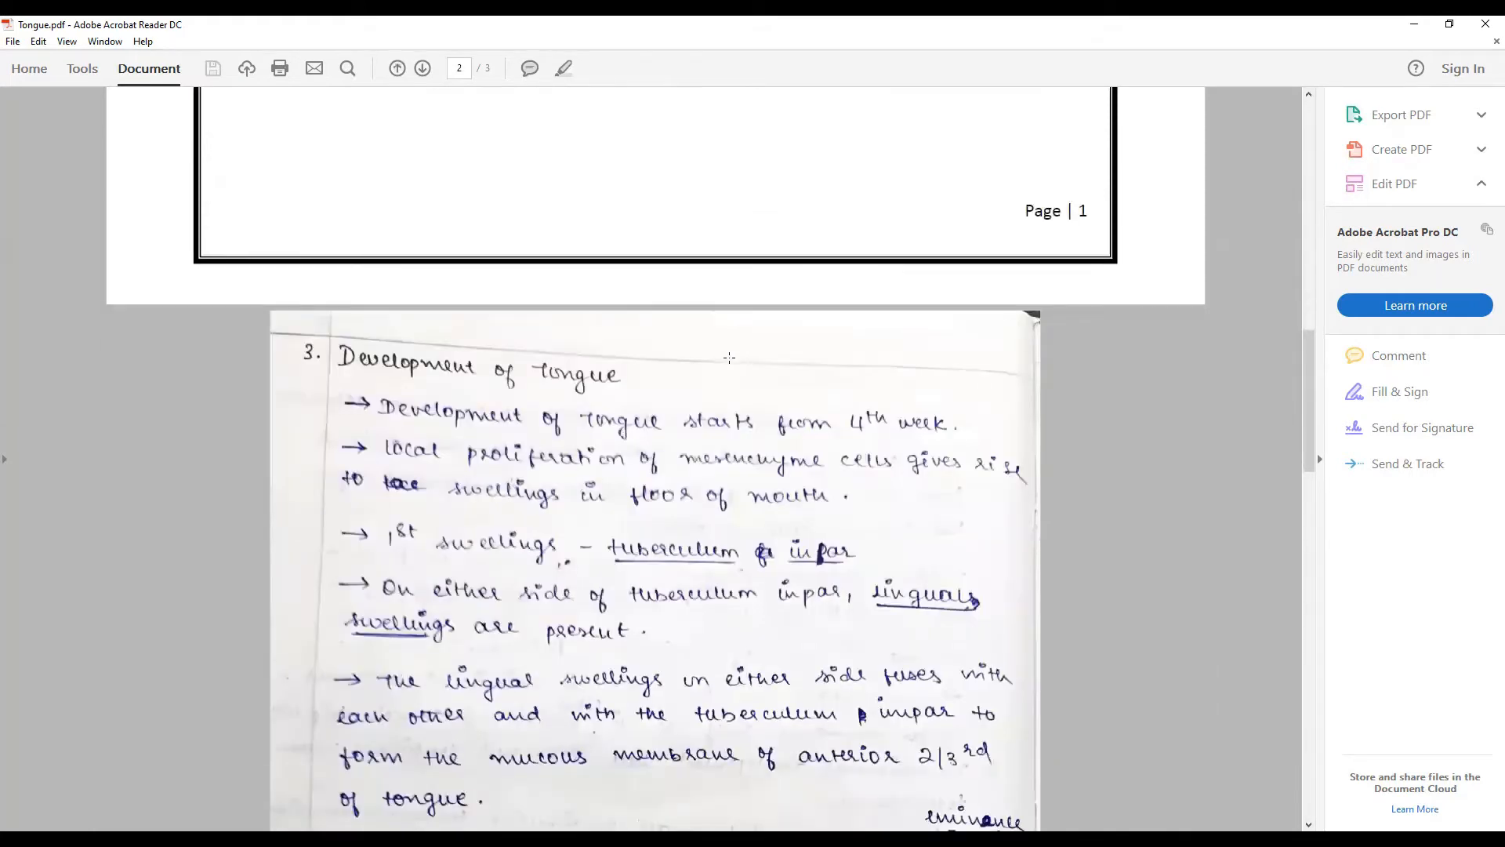
scroll("up", 3)
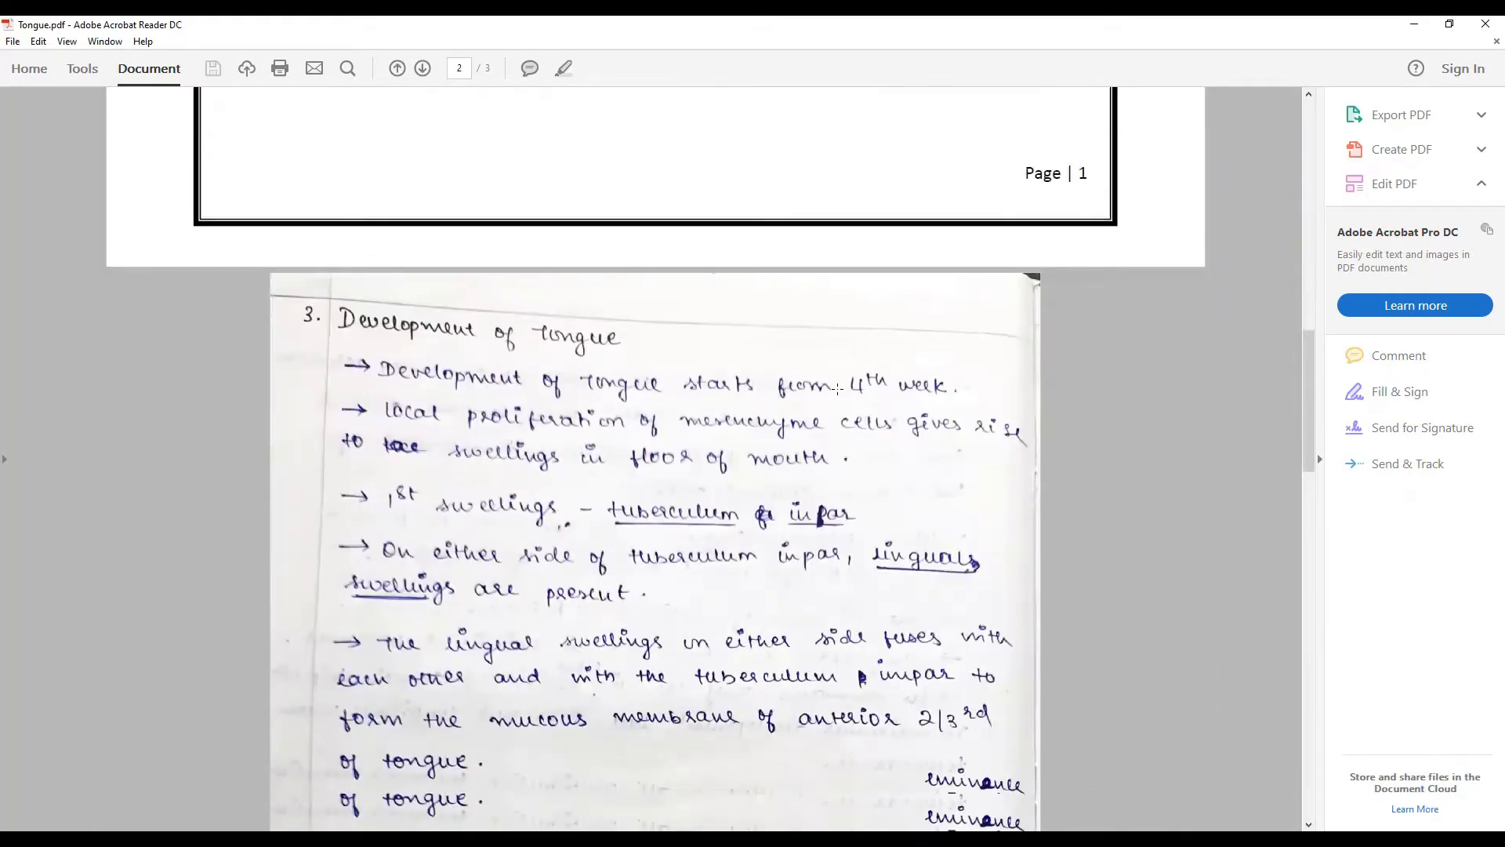
scroll("down", 3)
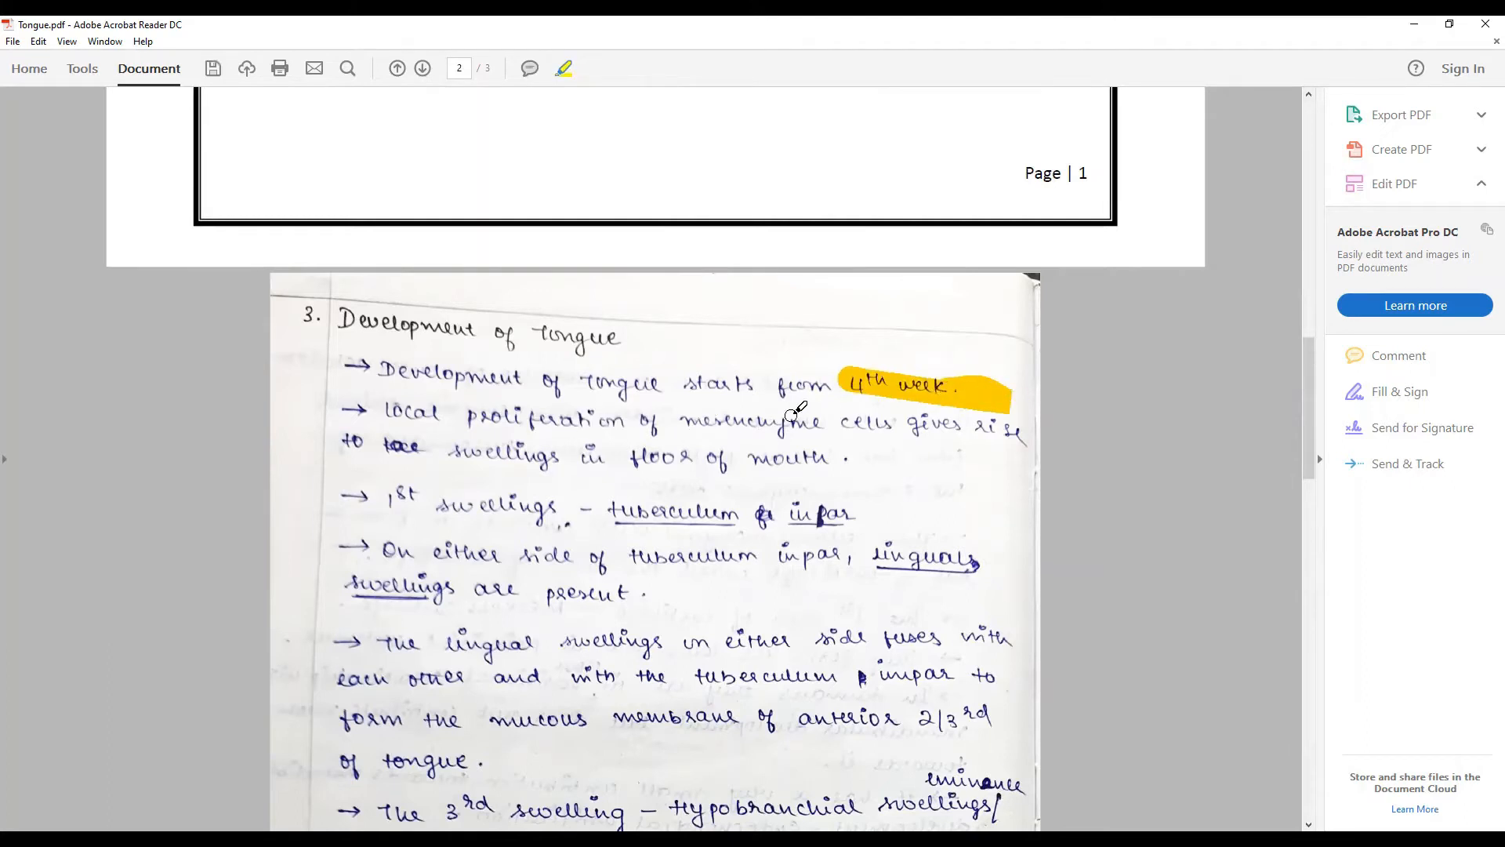
mouse_move(946, 430)
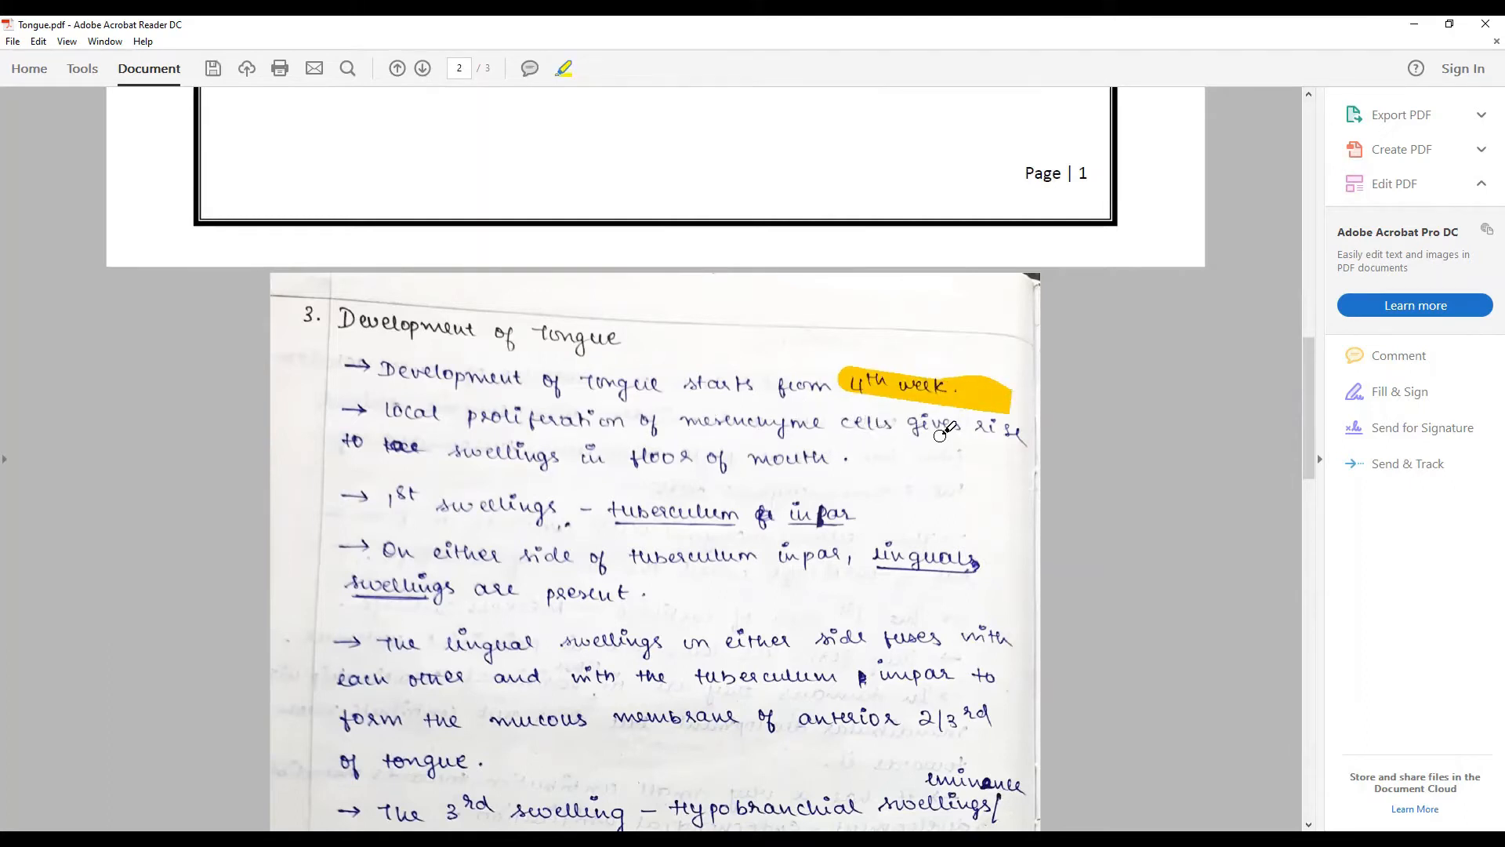
mouse_move(990, 425)
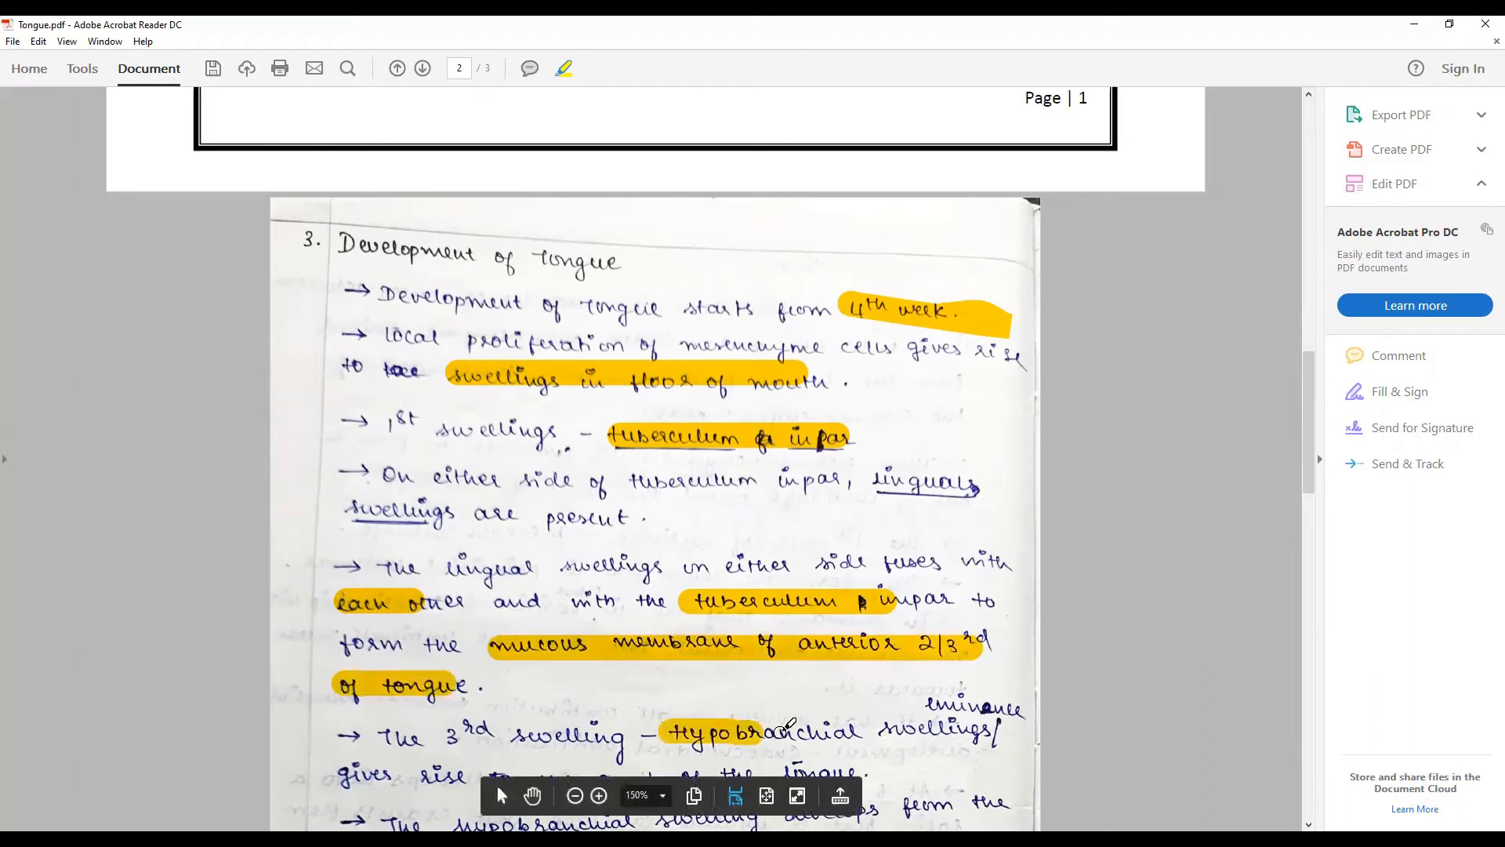
scroll("up", 3)
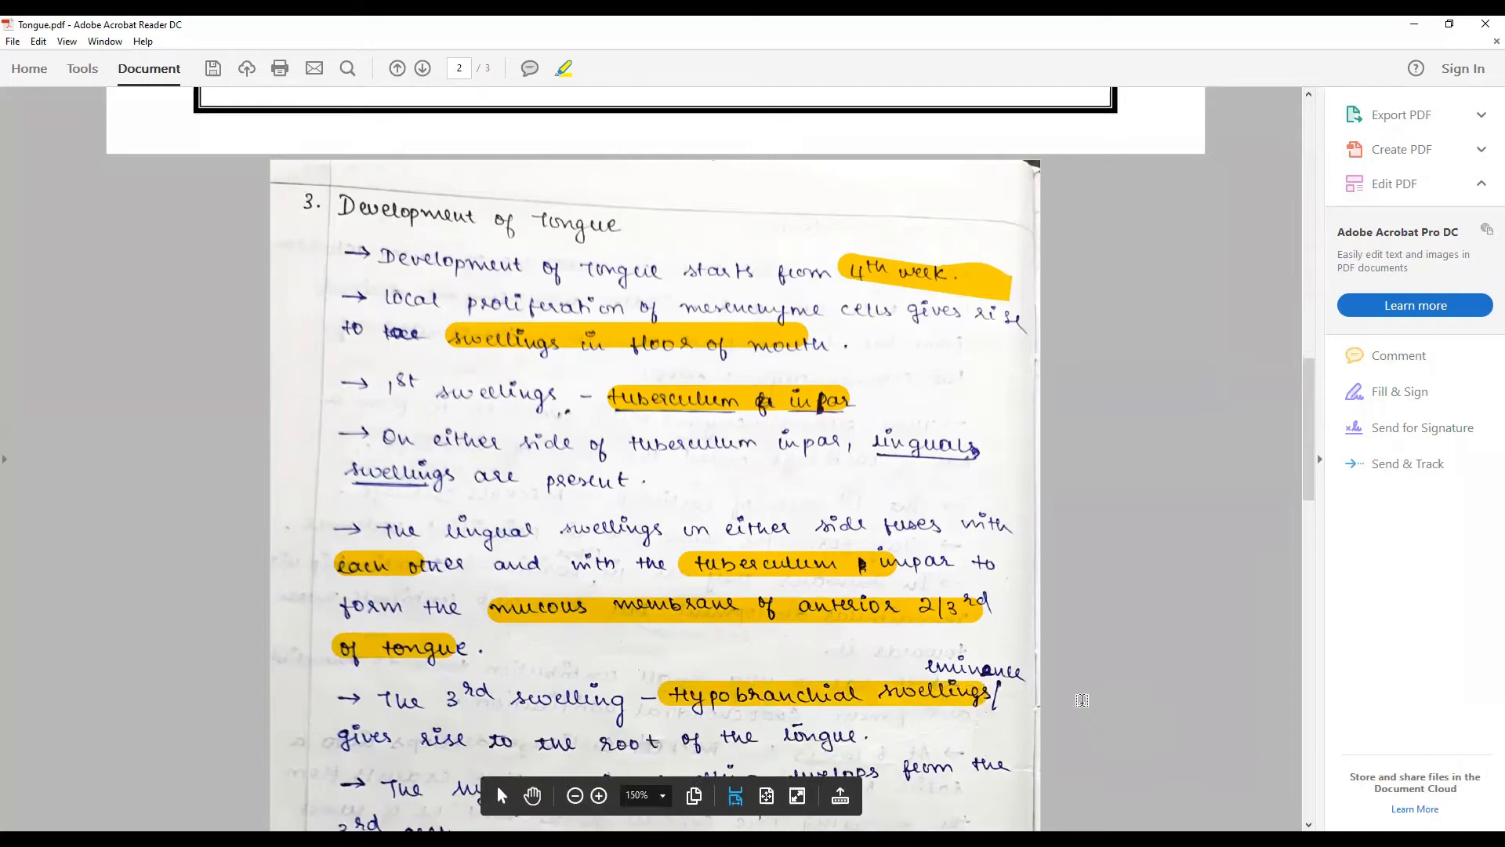
scroll("down", 3)
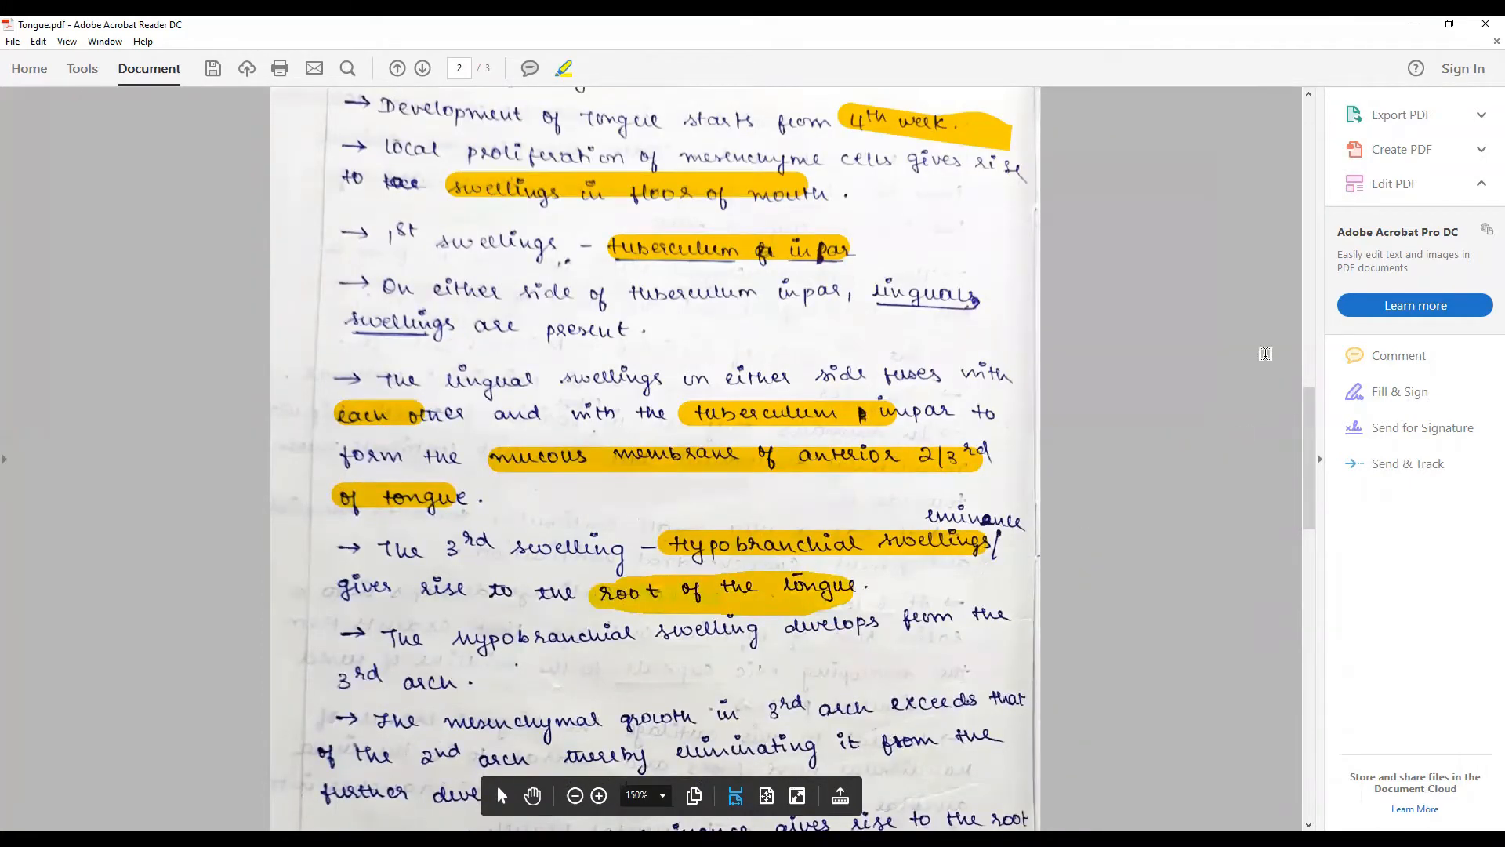
scroll("down", 3)
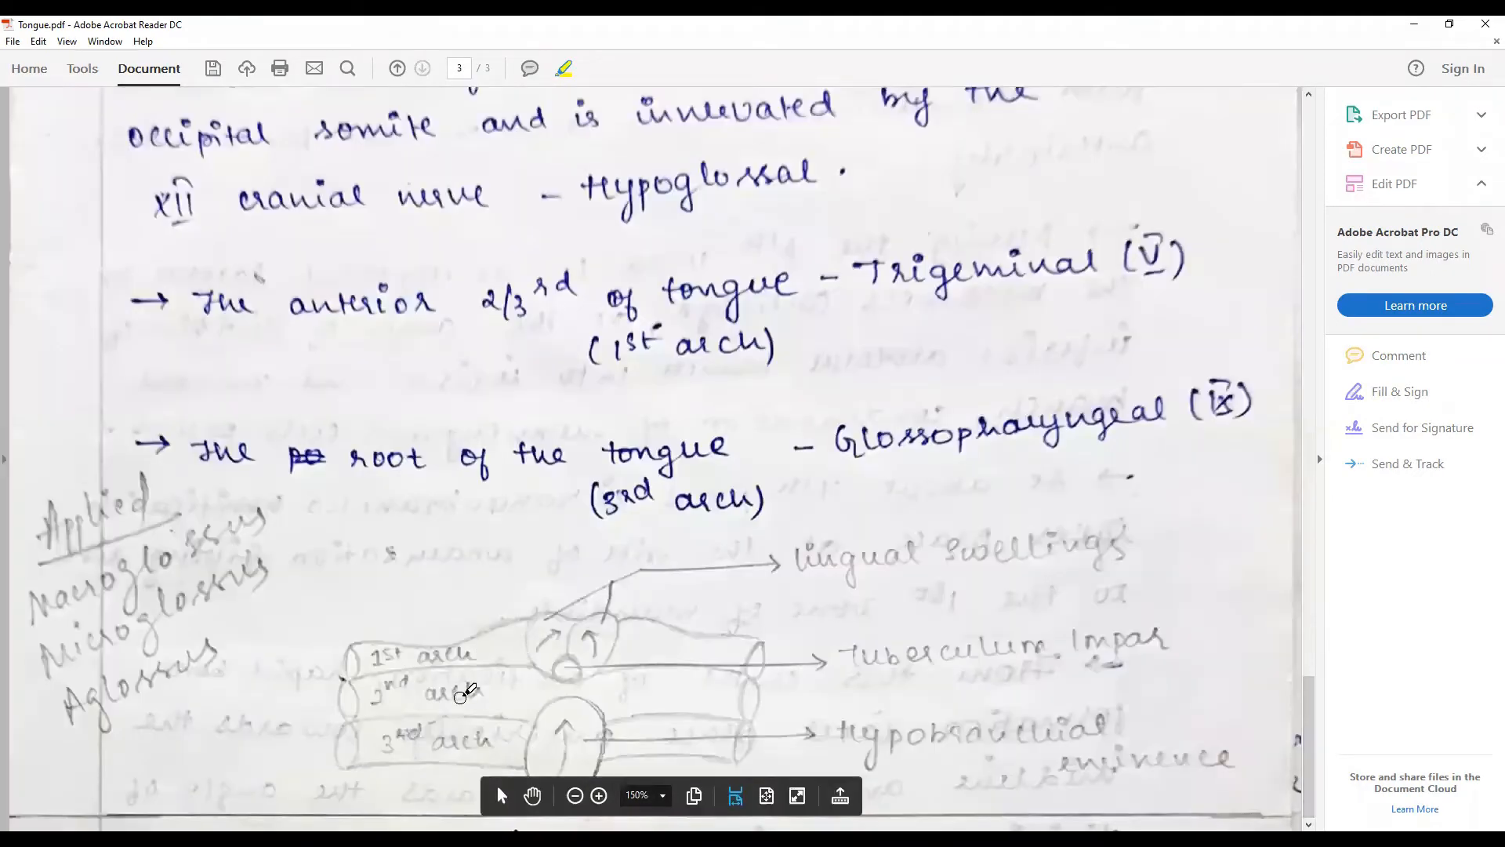
mouse_move(855, 615)
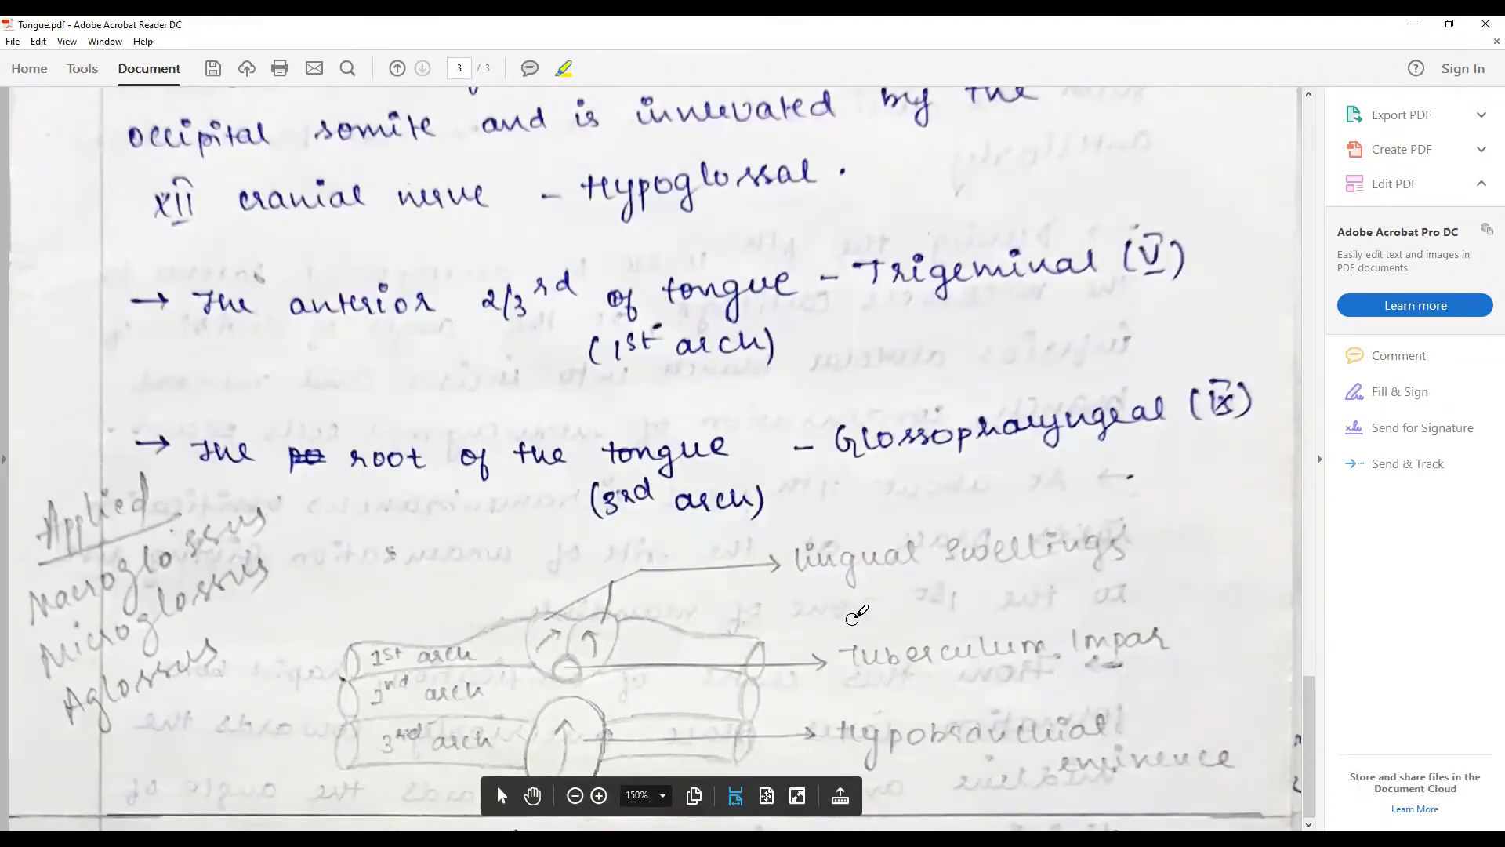
mouse_move(591, 734)
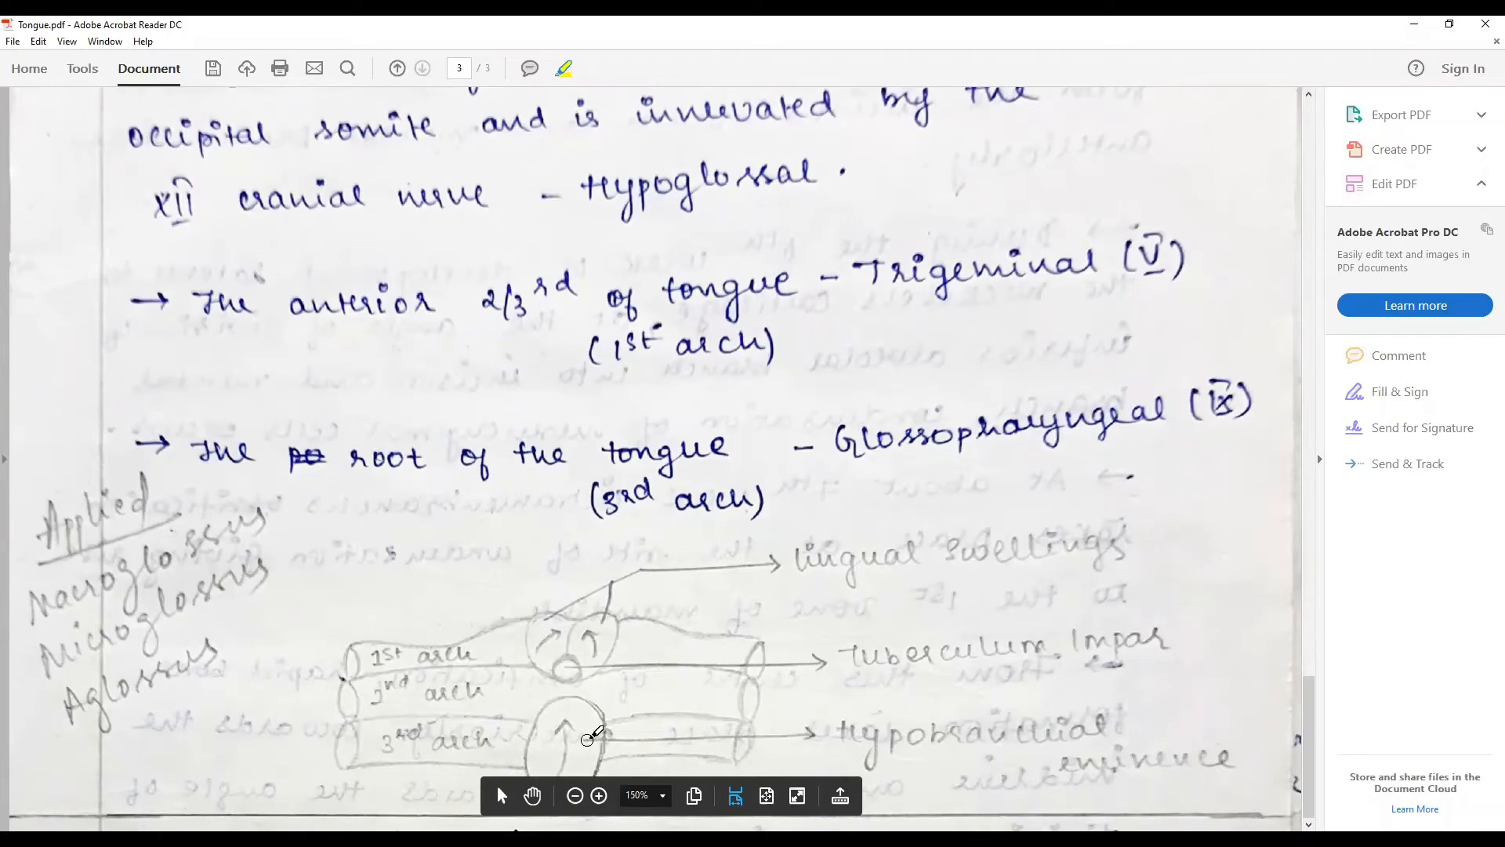
mouse_move(1217, 760)
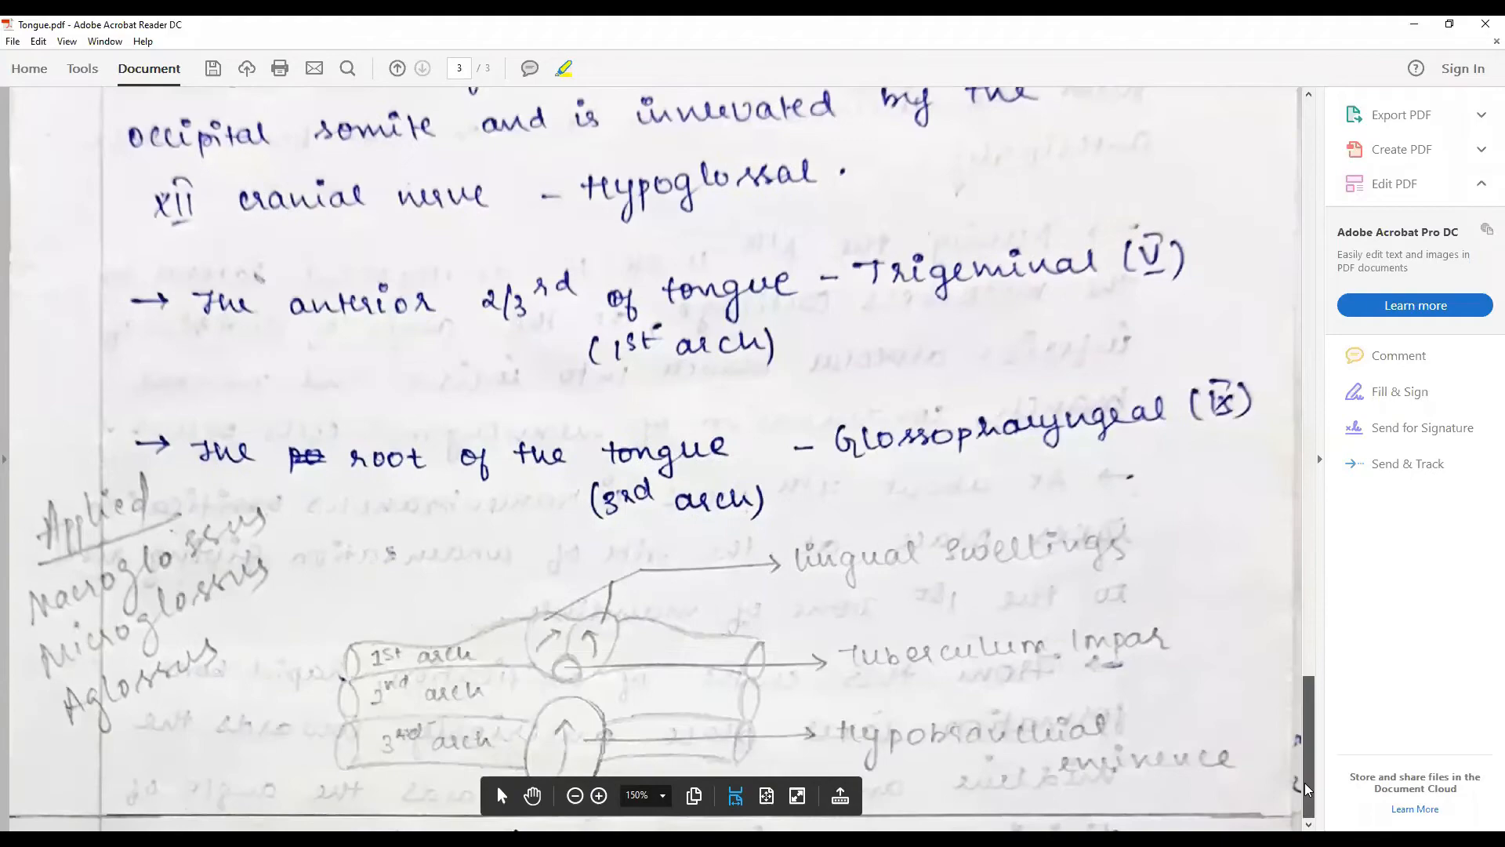
scroll("down", 3)
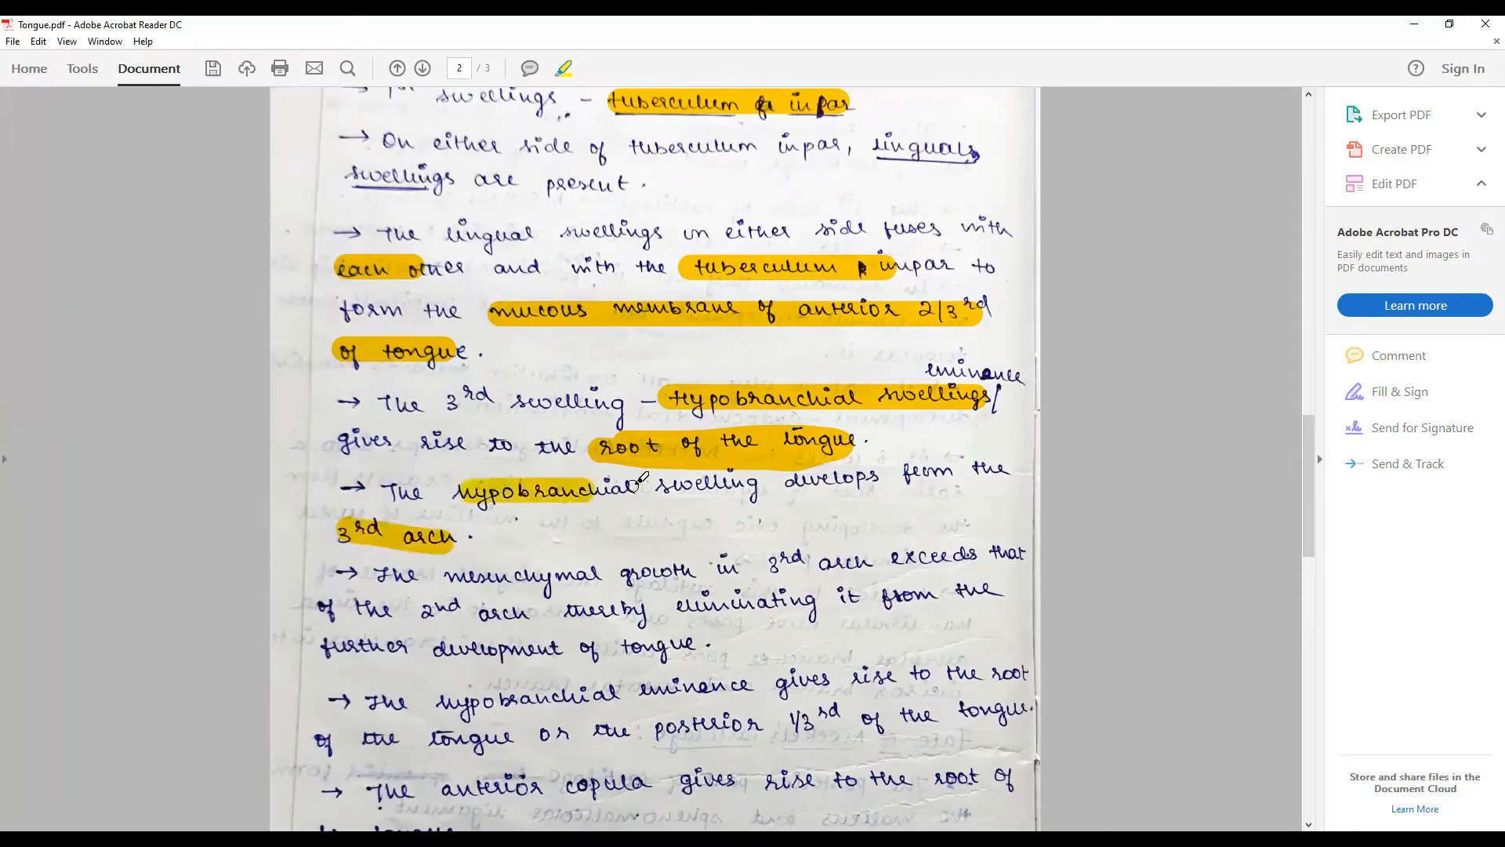
scroll("down", 3)
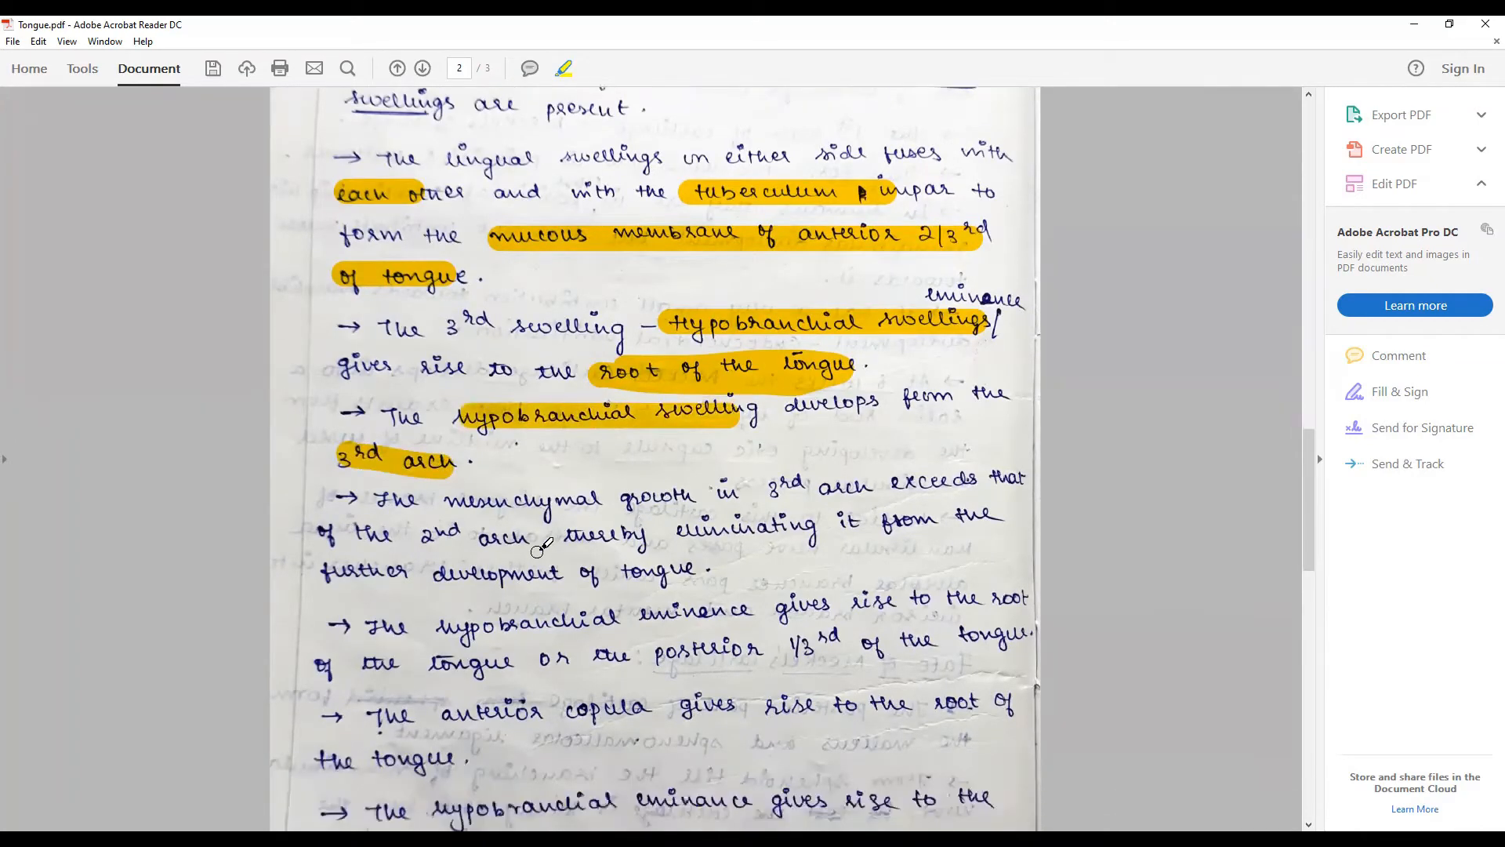
mouse_move(398, 533)
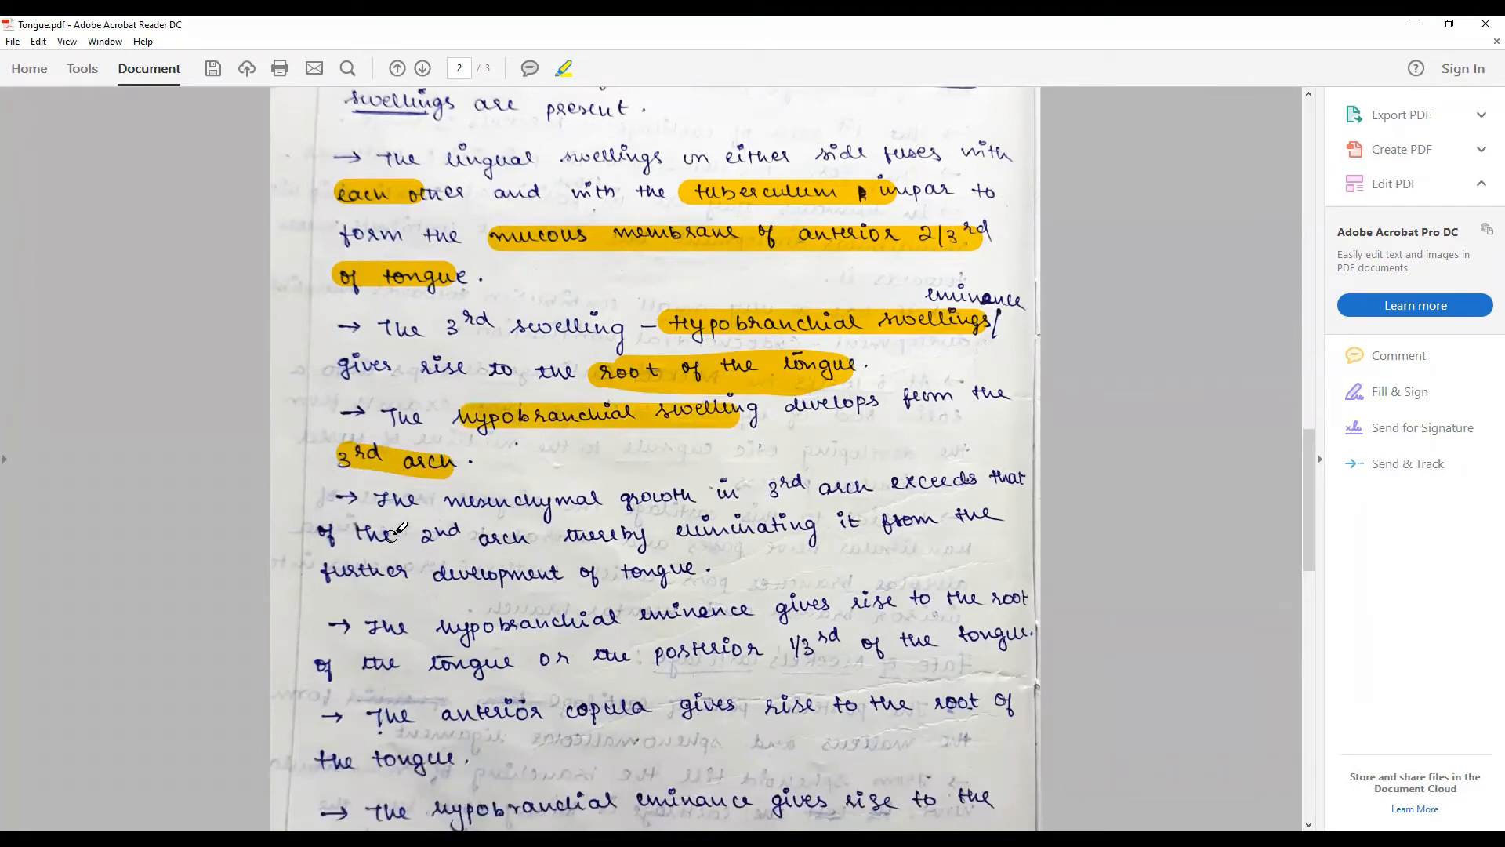
mouse_move(892, 532)
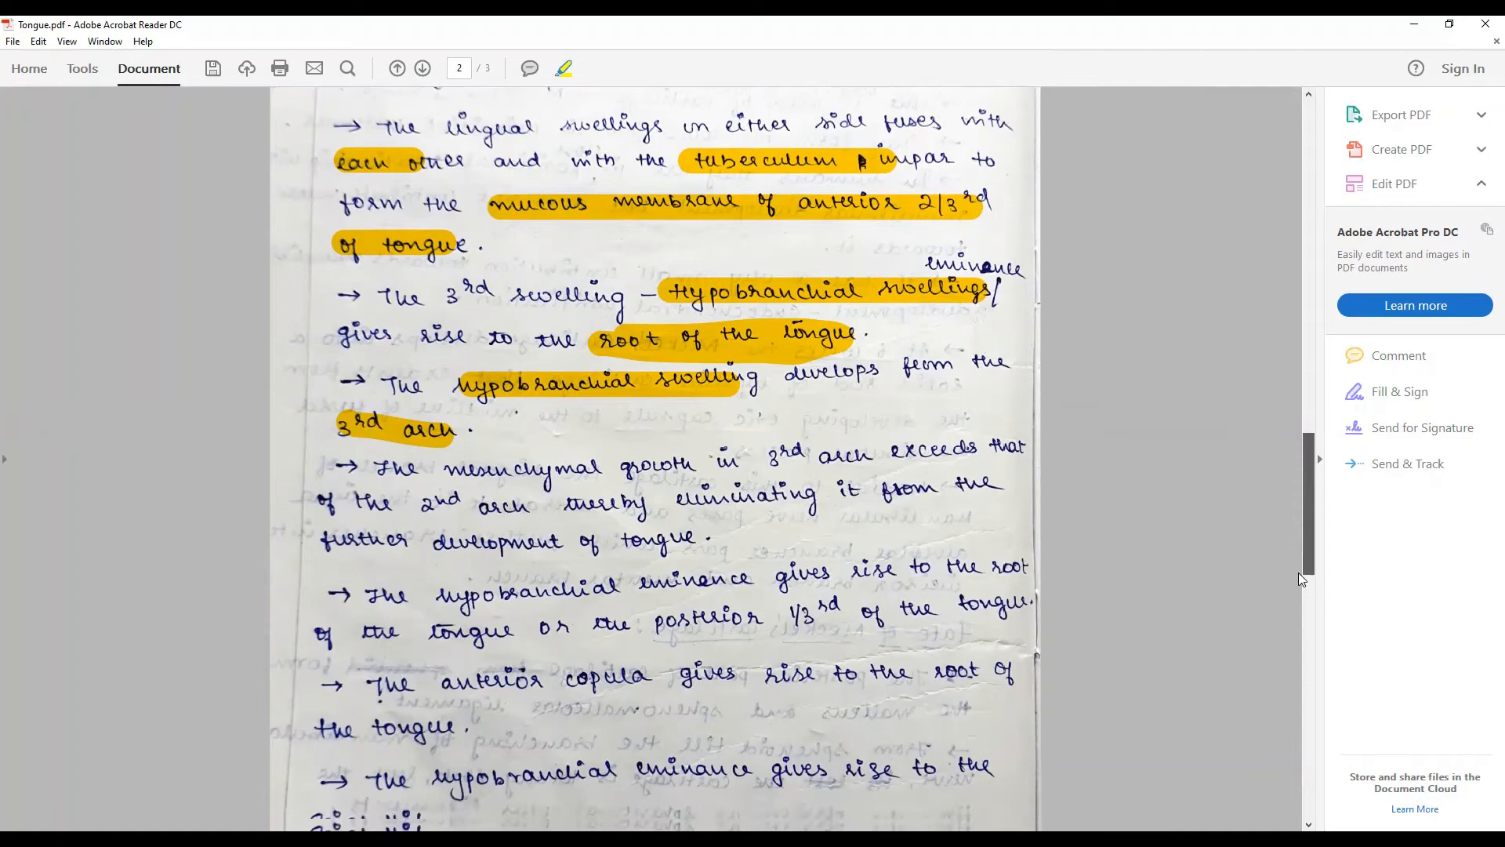
scroll("down", 3)
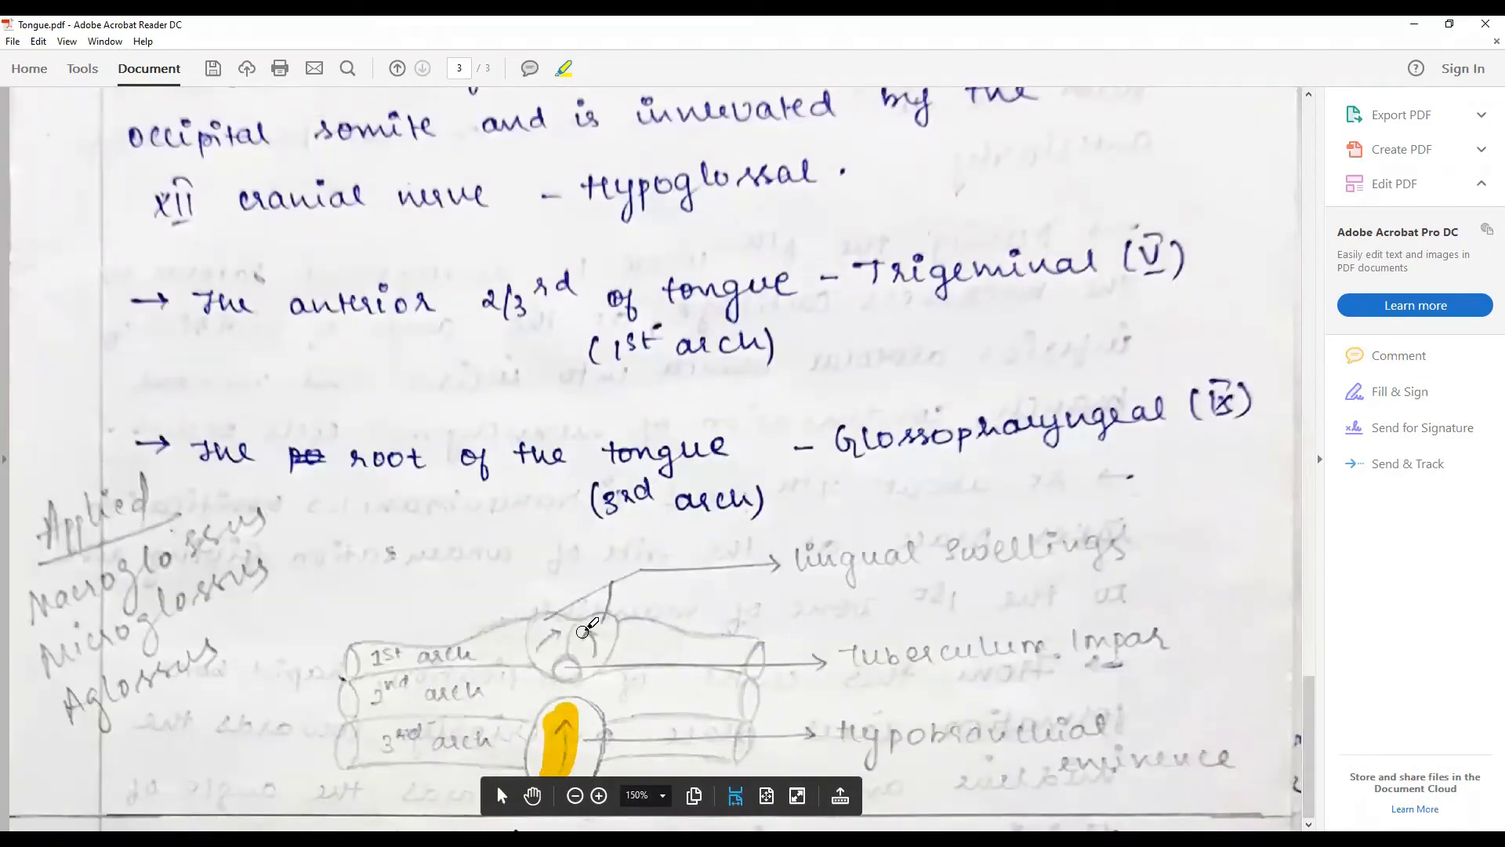
scroll("up", 3)
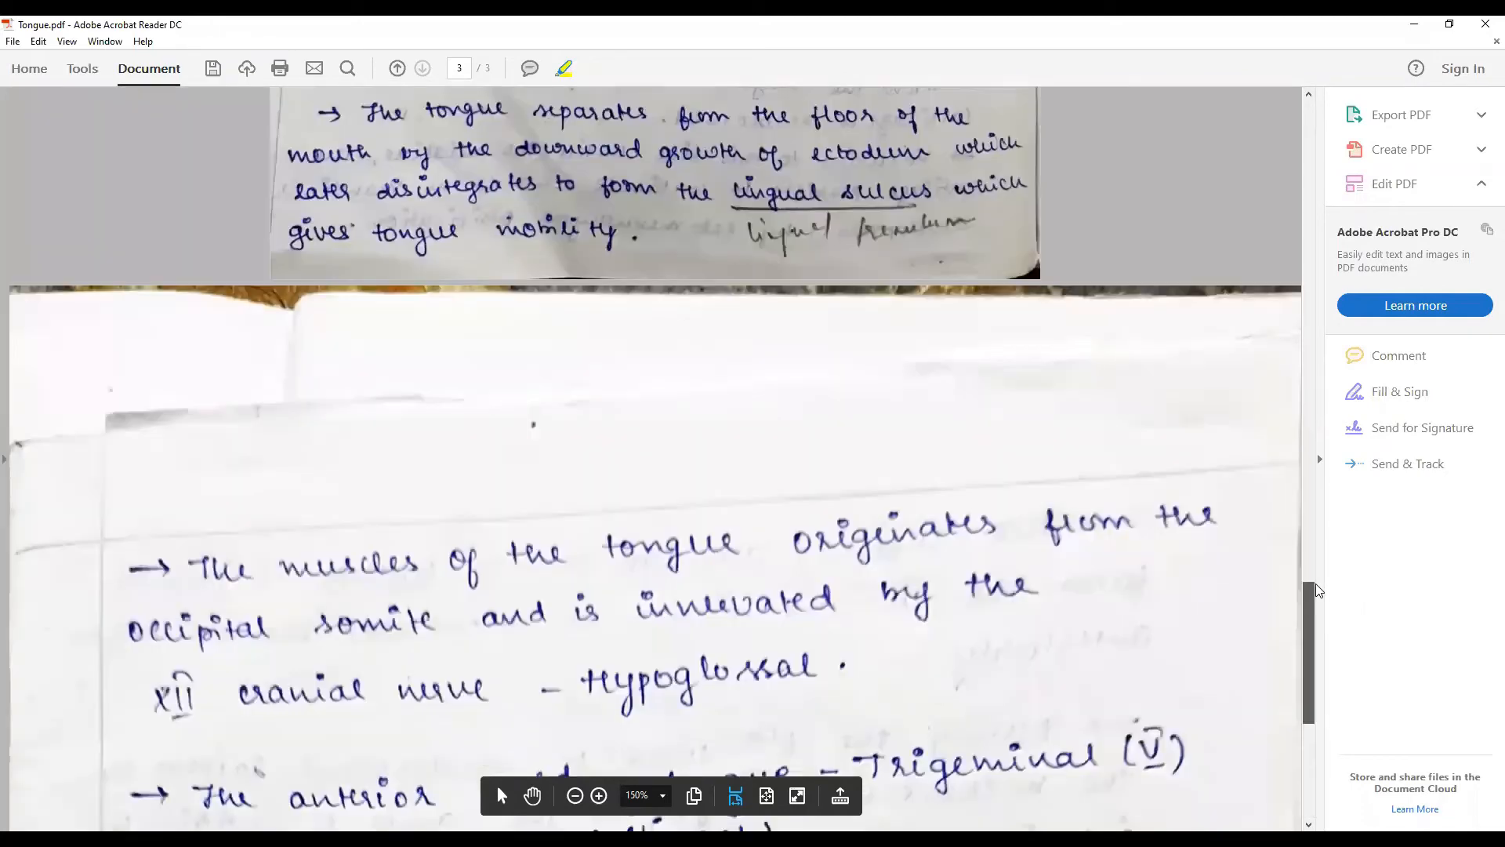
scroll("up", 3)
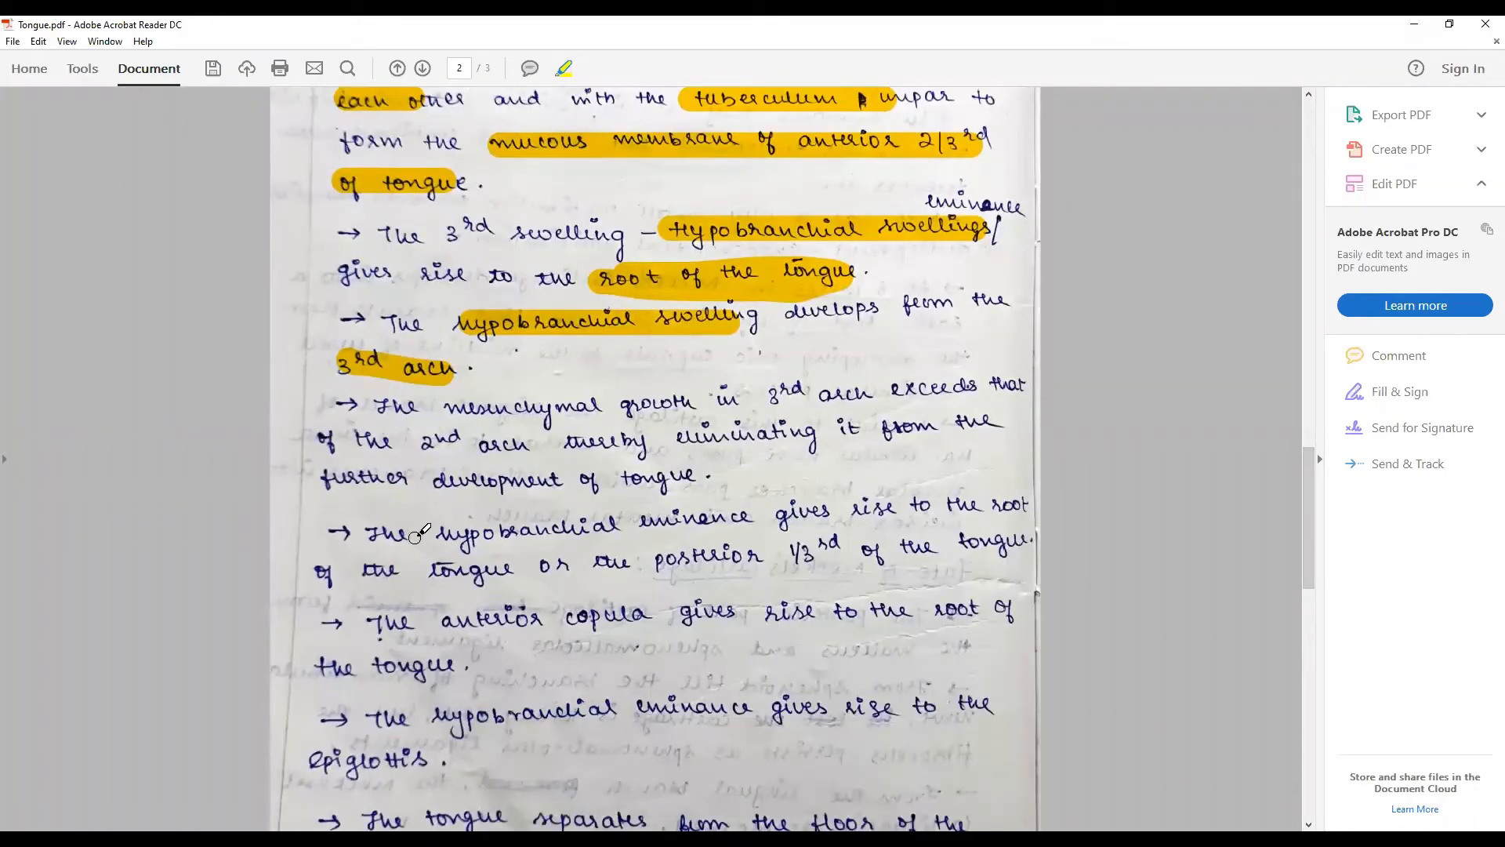
mouse_move(951, 550)
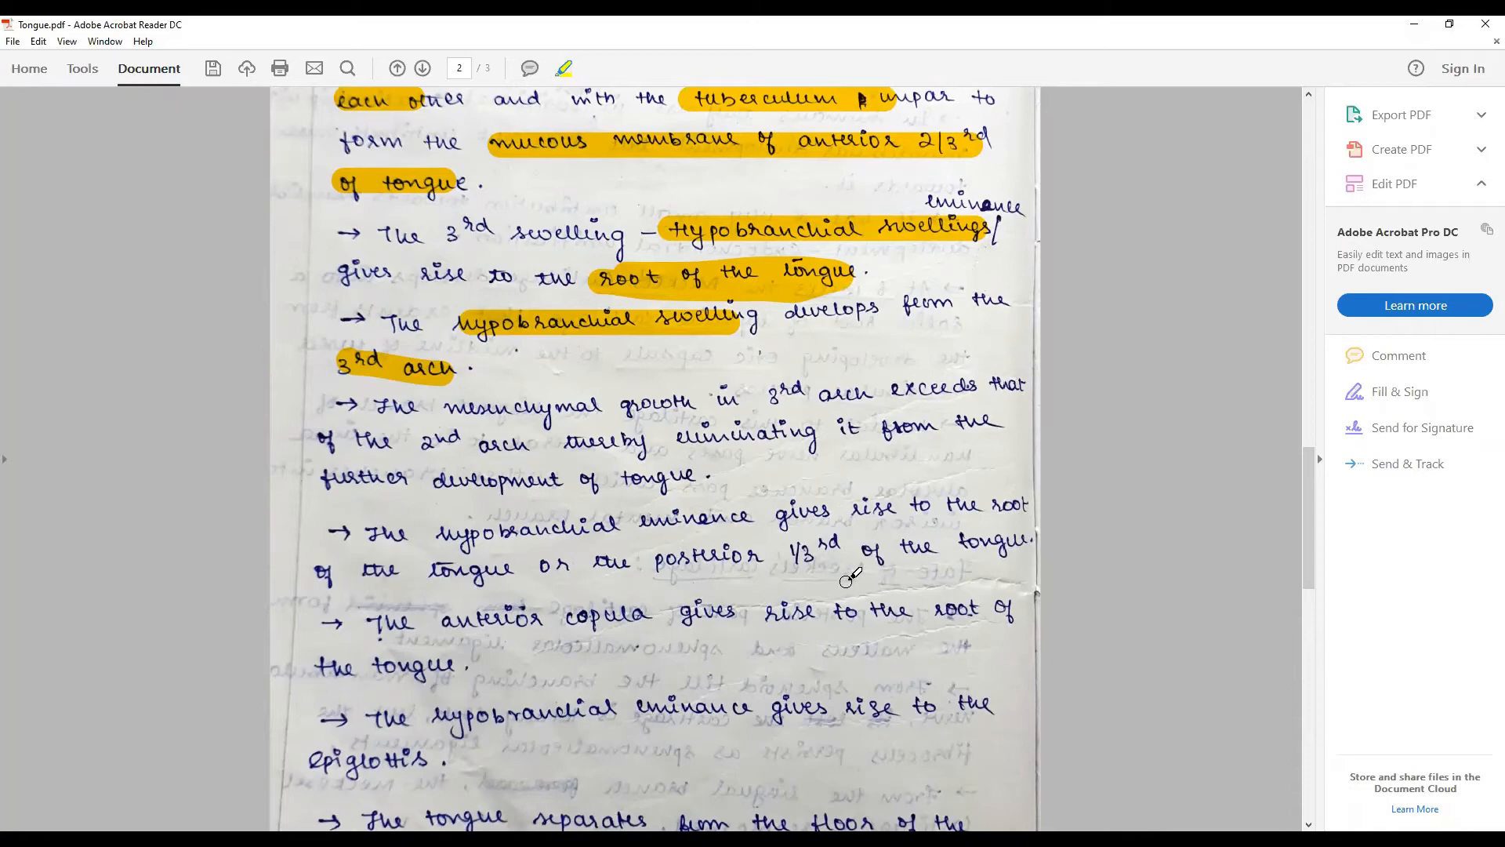
mouse_move(638, 616)
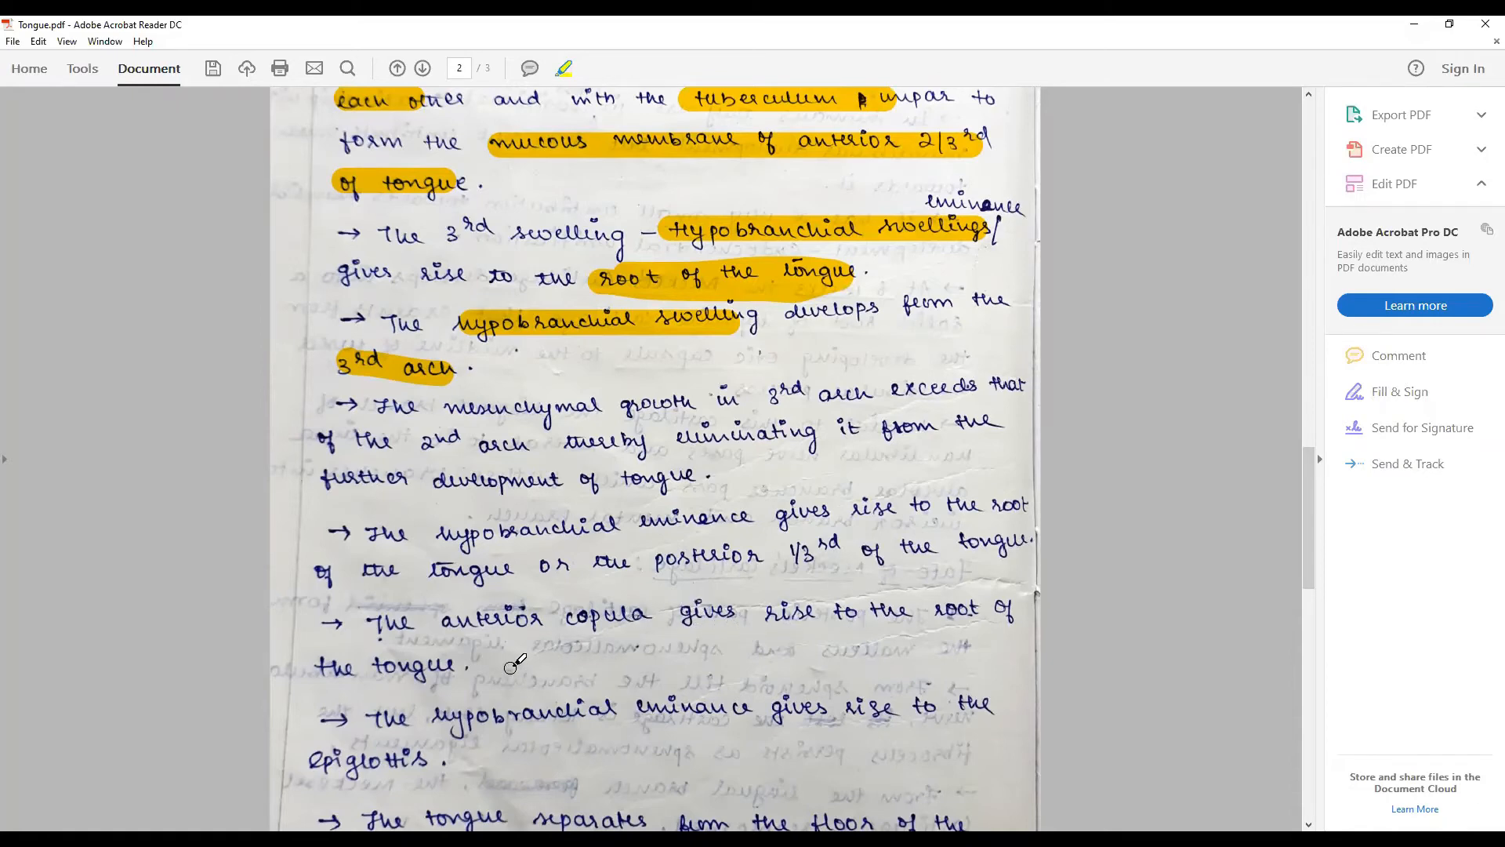
scroll("down", 3)
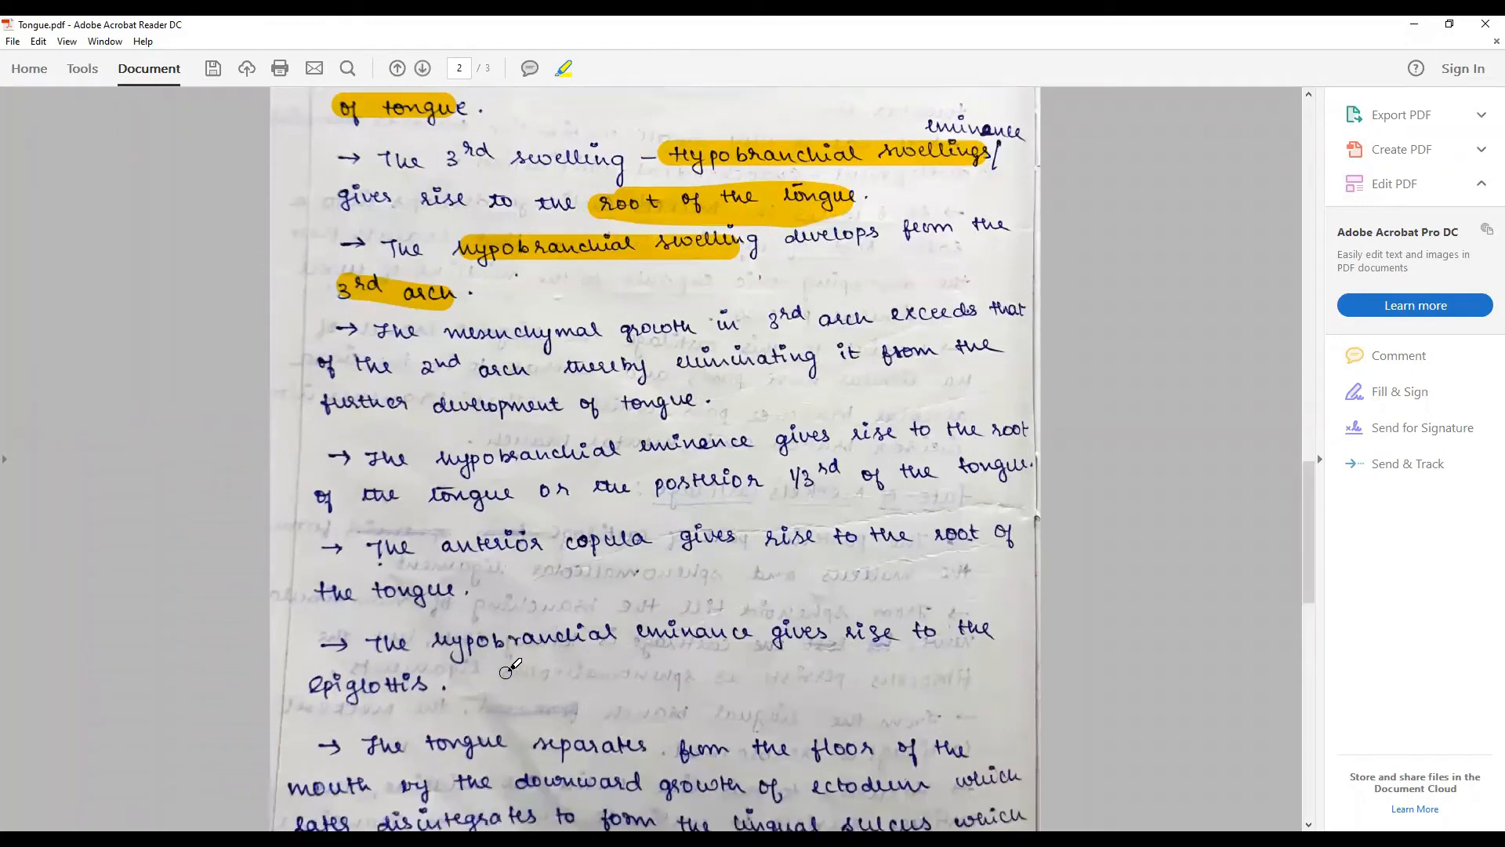
mouse_move(777, 652)
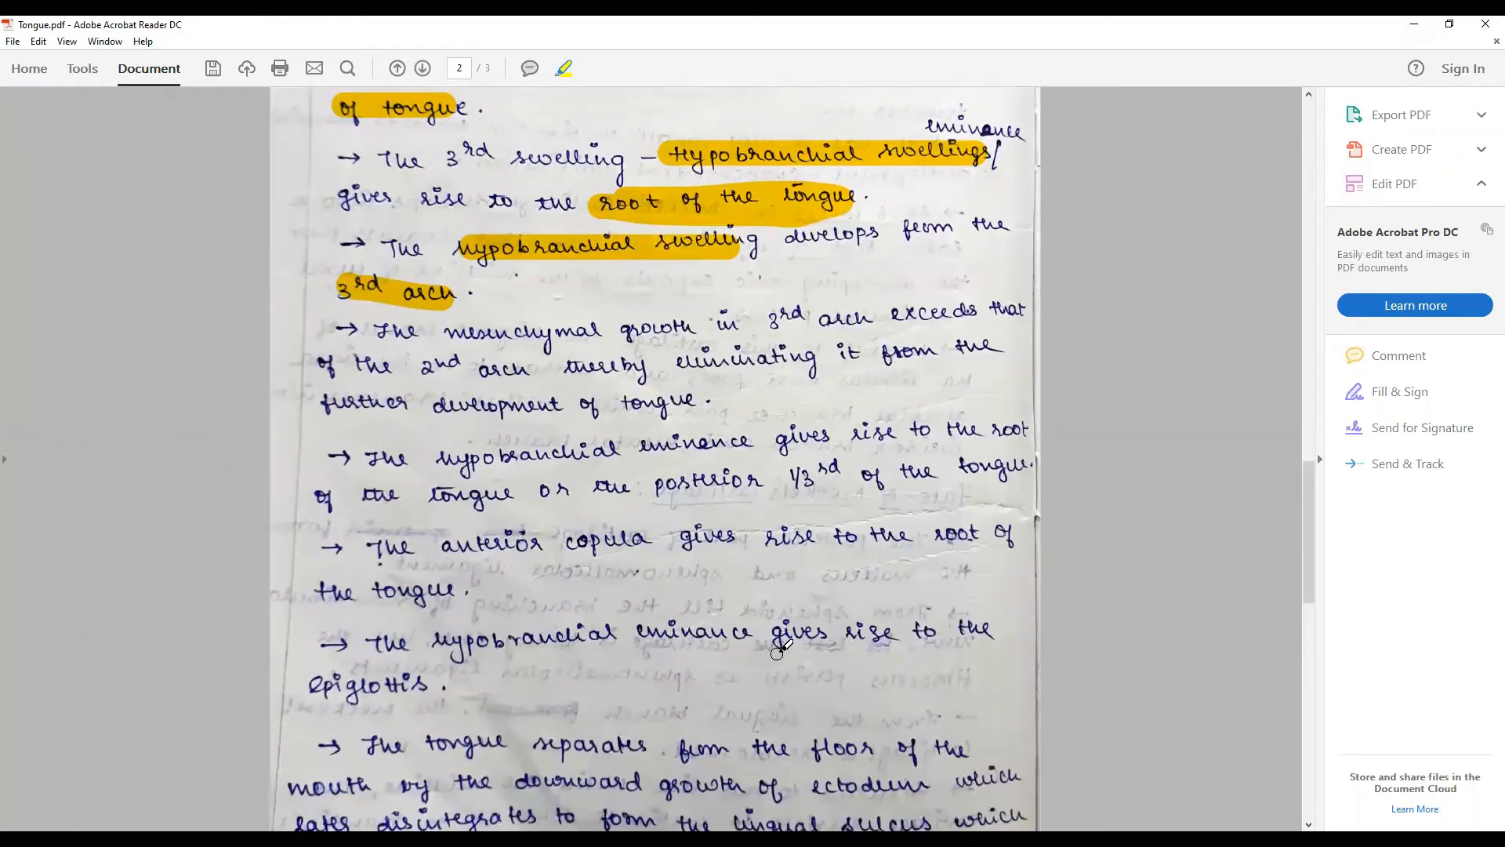
scroll("down", 3)
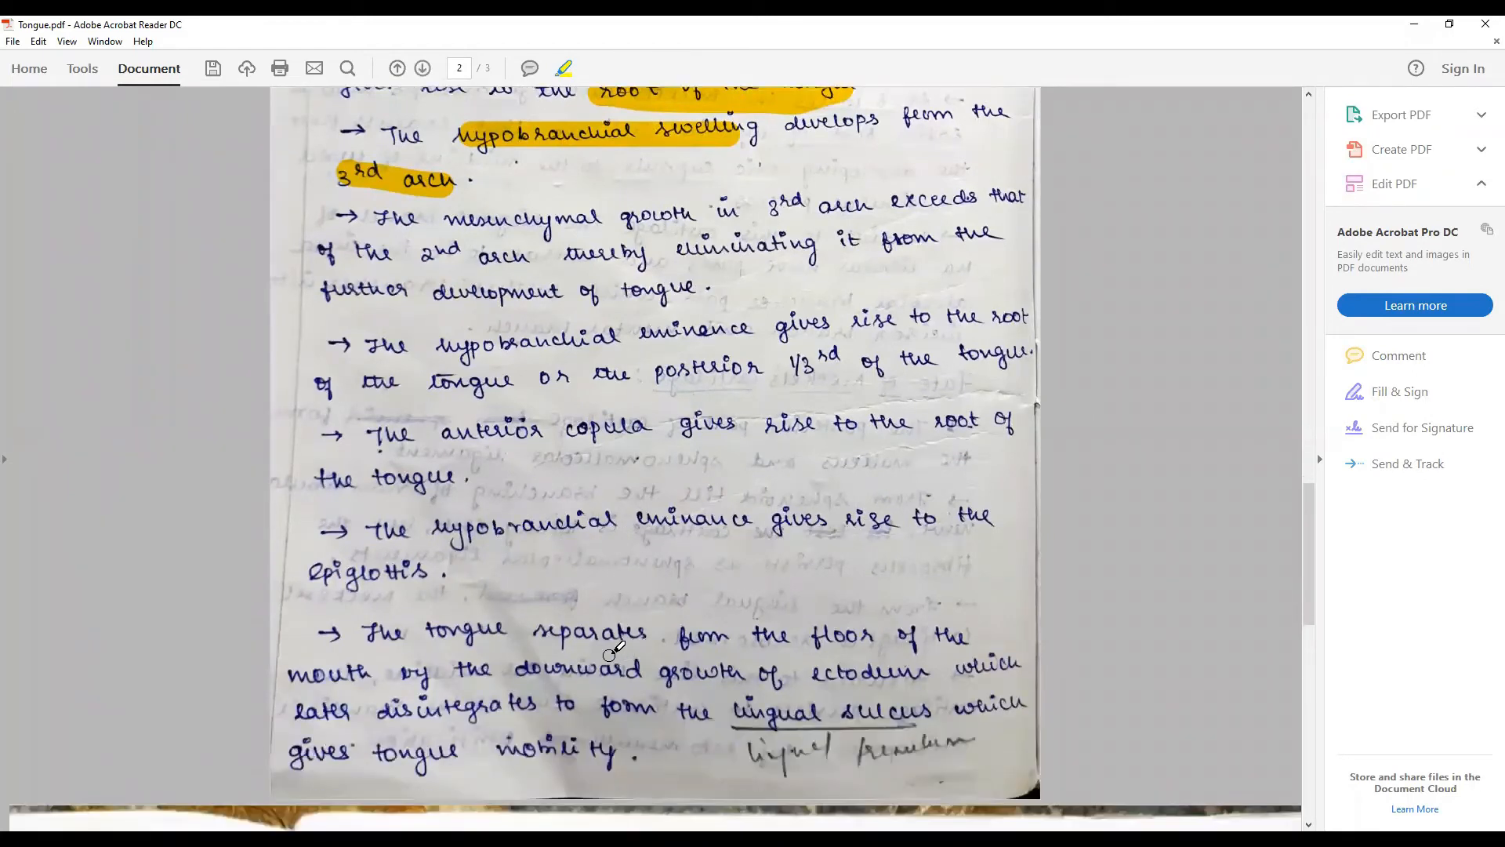
mouse_move(759, 642)
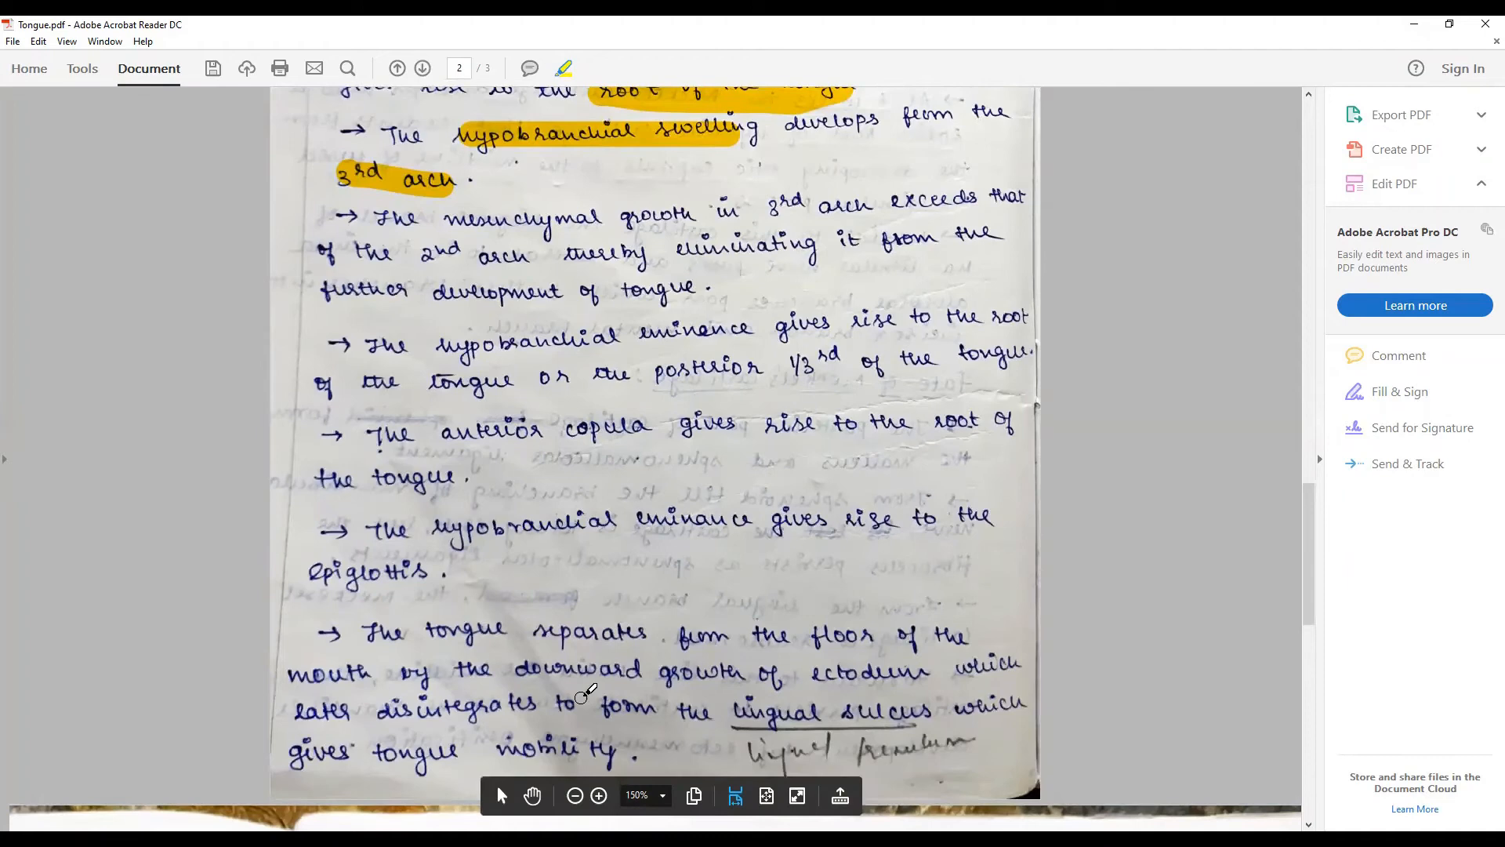
mouse_move(882, 718)
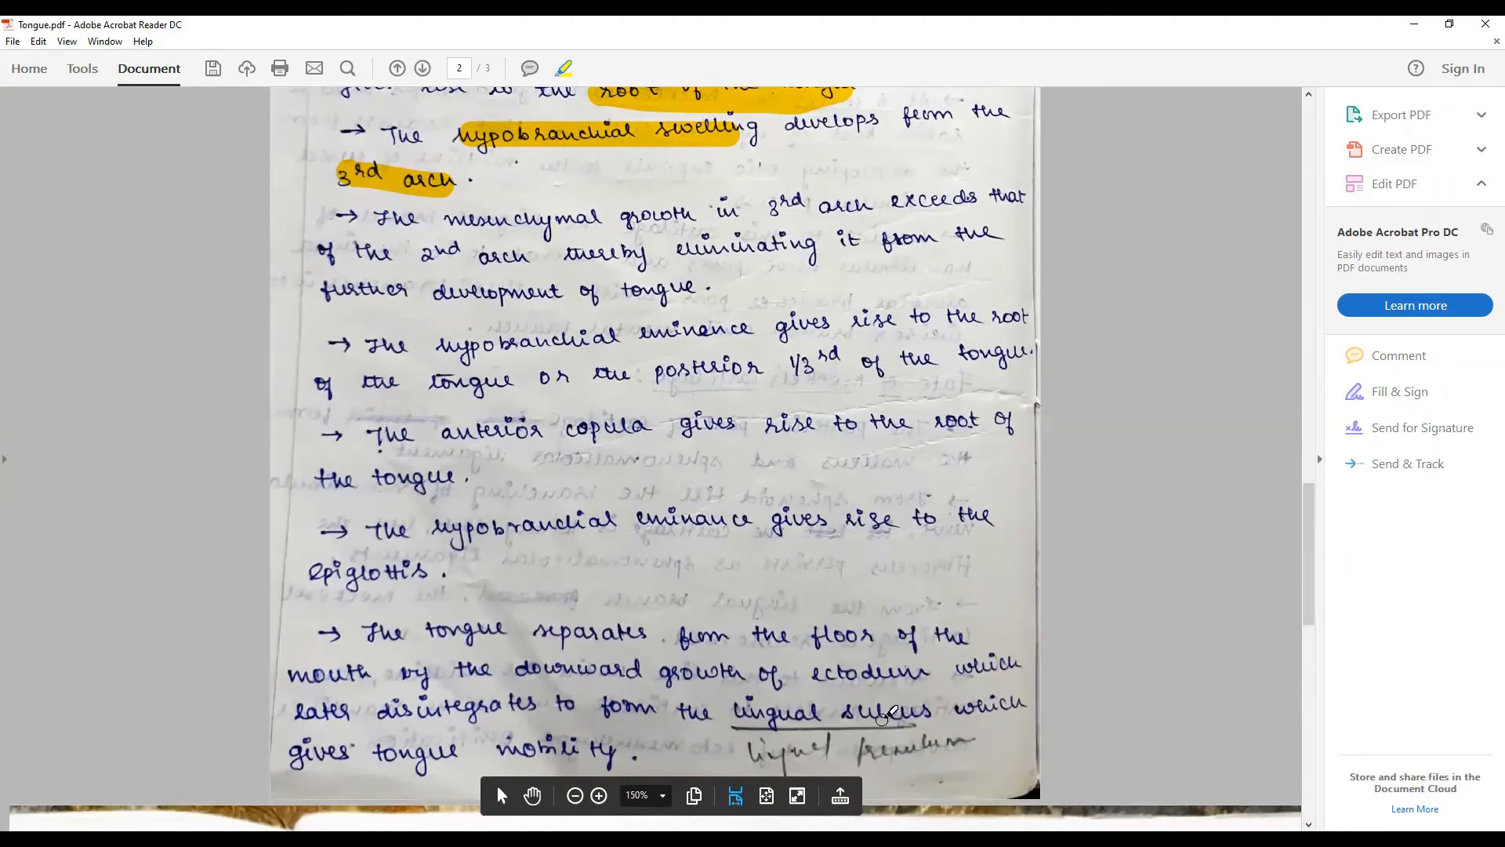
mouse_move(859, 710)
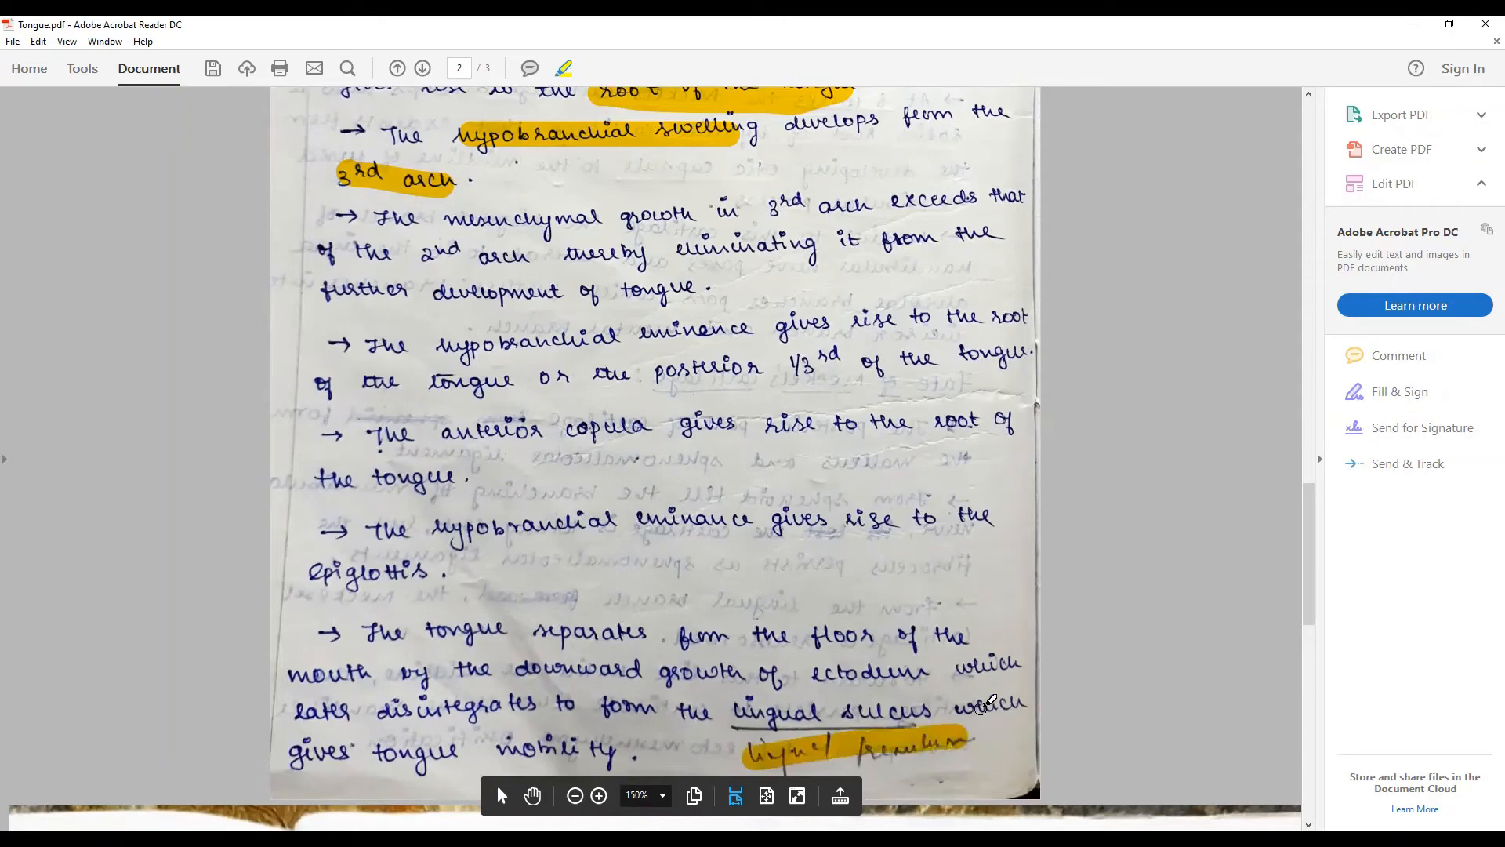
scroll("down", 3)
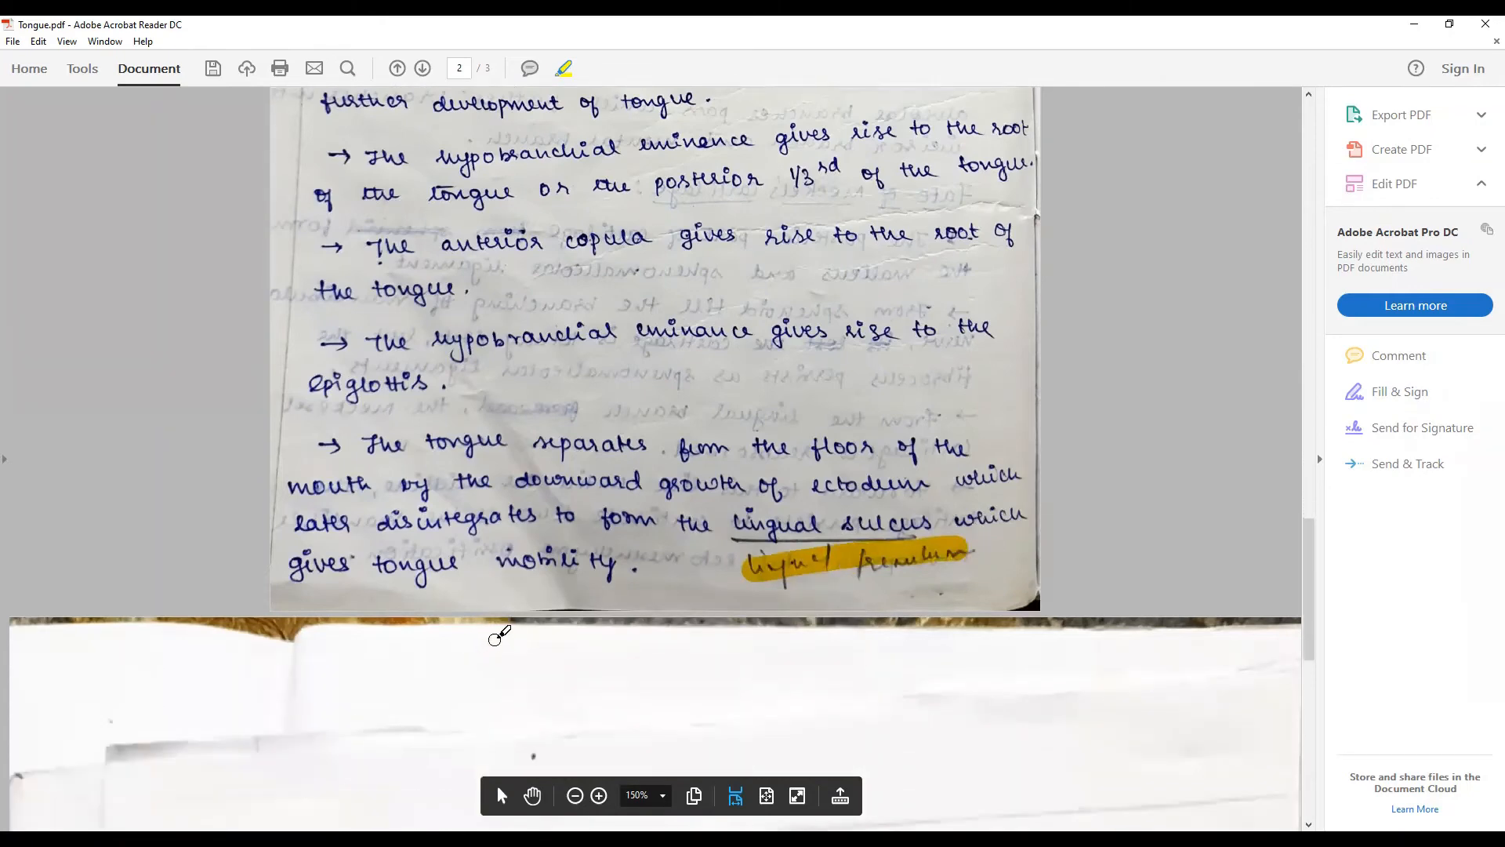
scroll("down", 3)
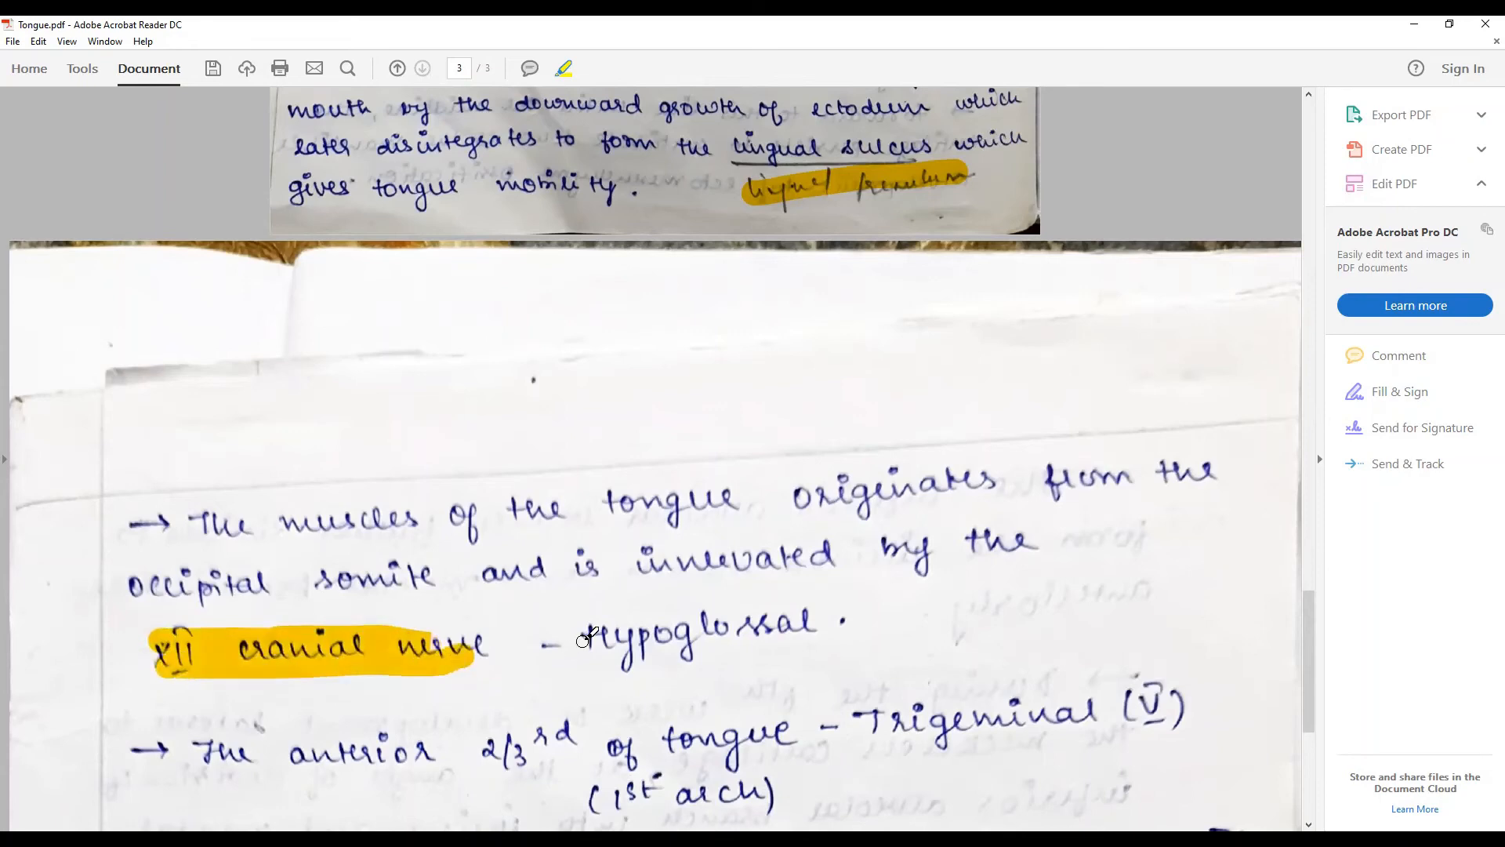
scroll("down", 3)
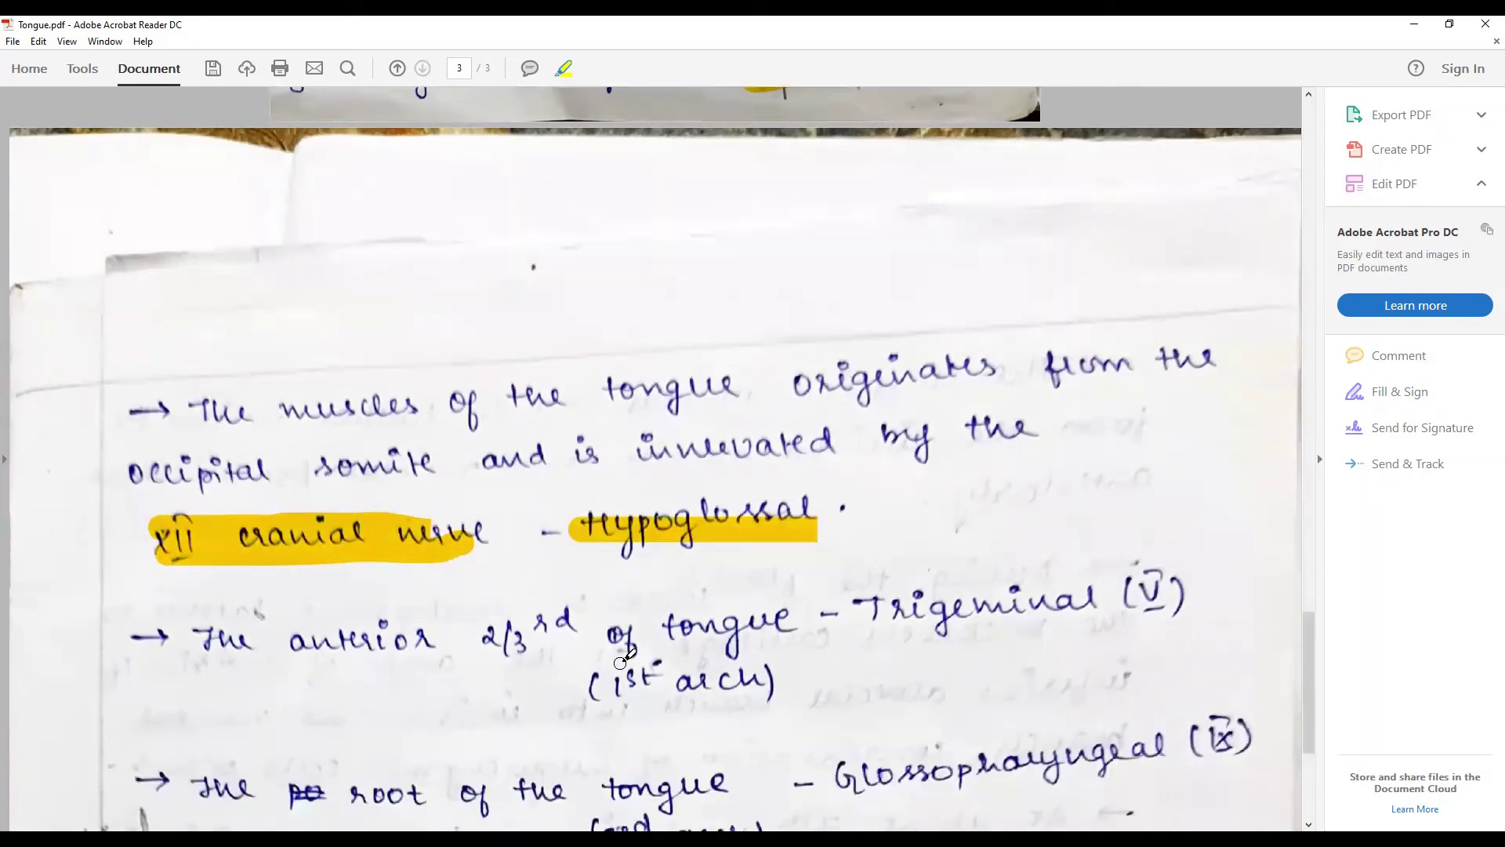
mouse_move(883, 610)
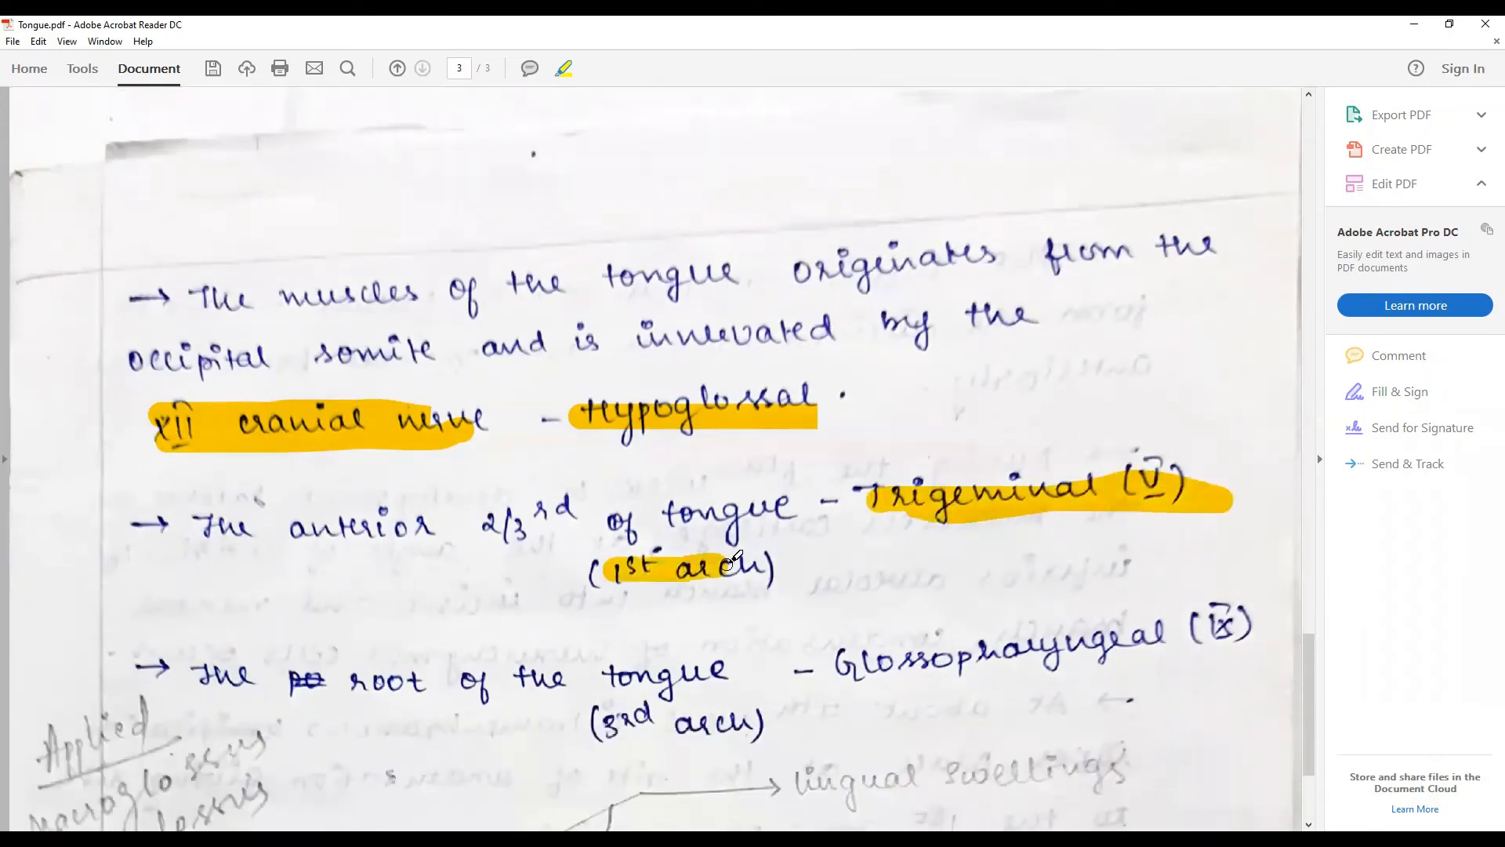
scroll("down", 3)
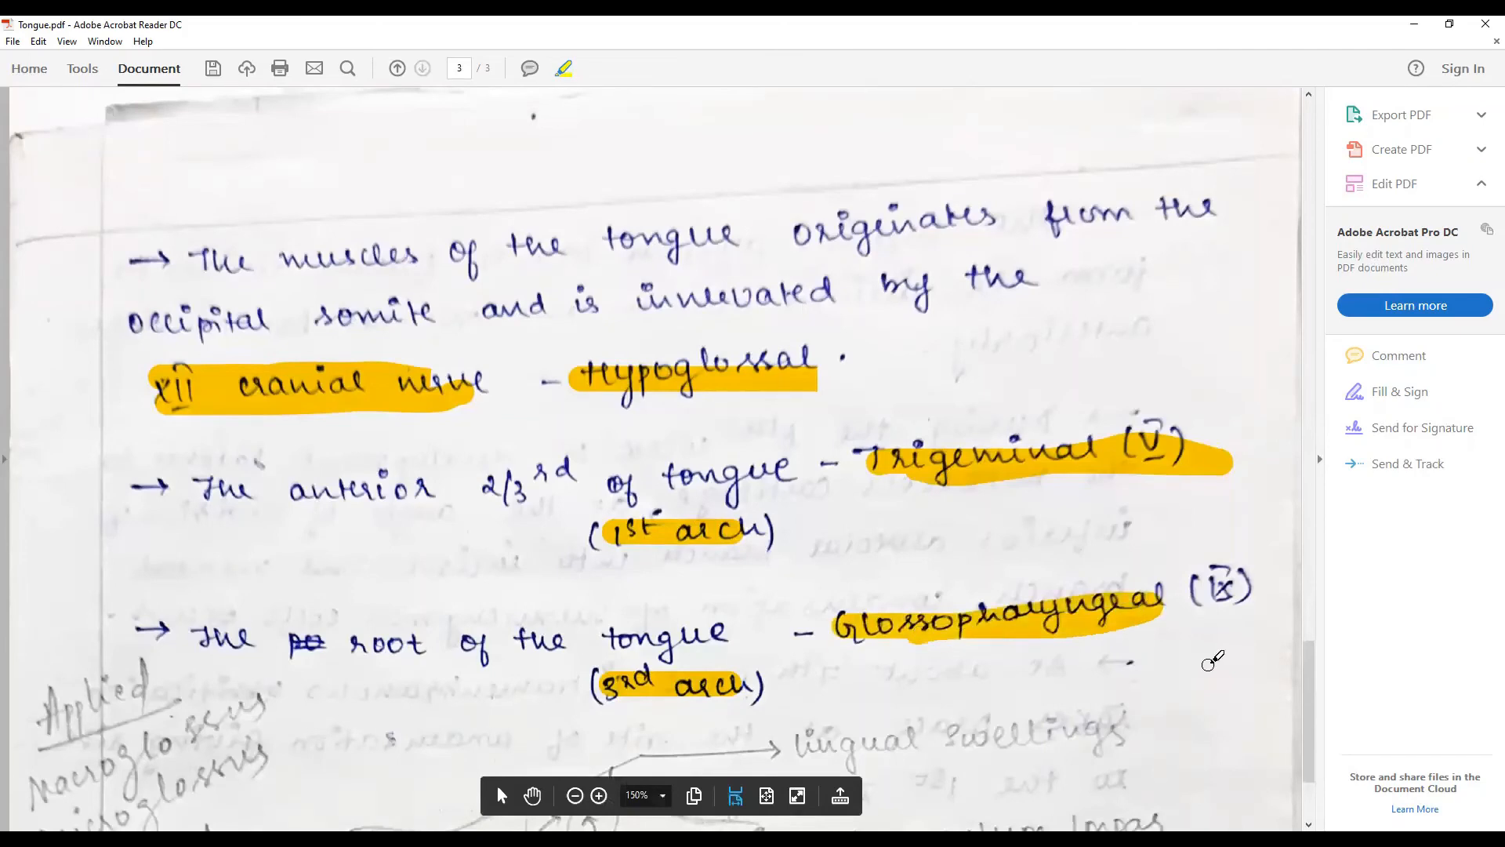
scroll("down", 3)
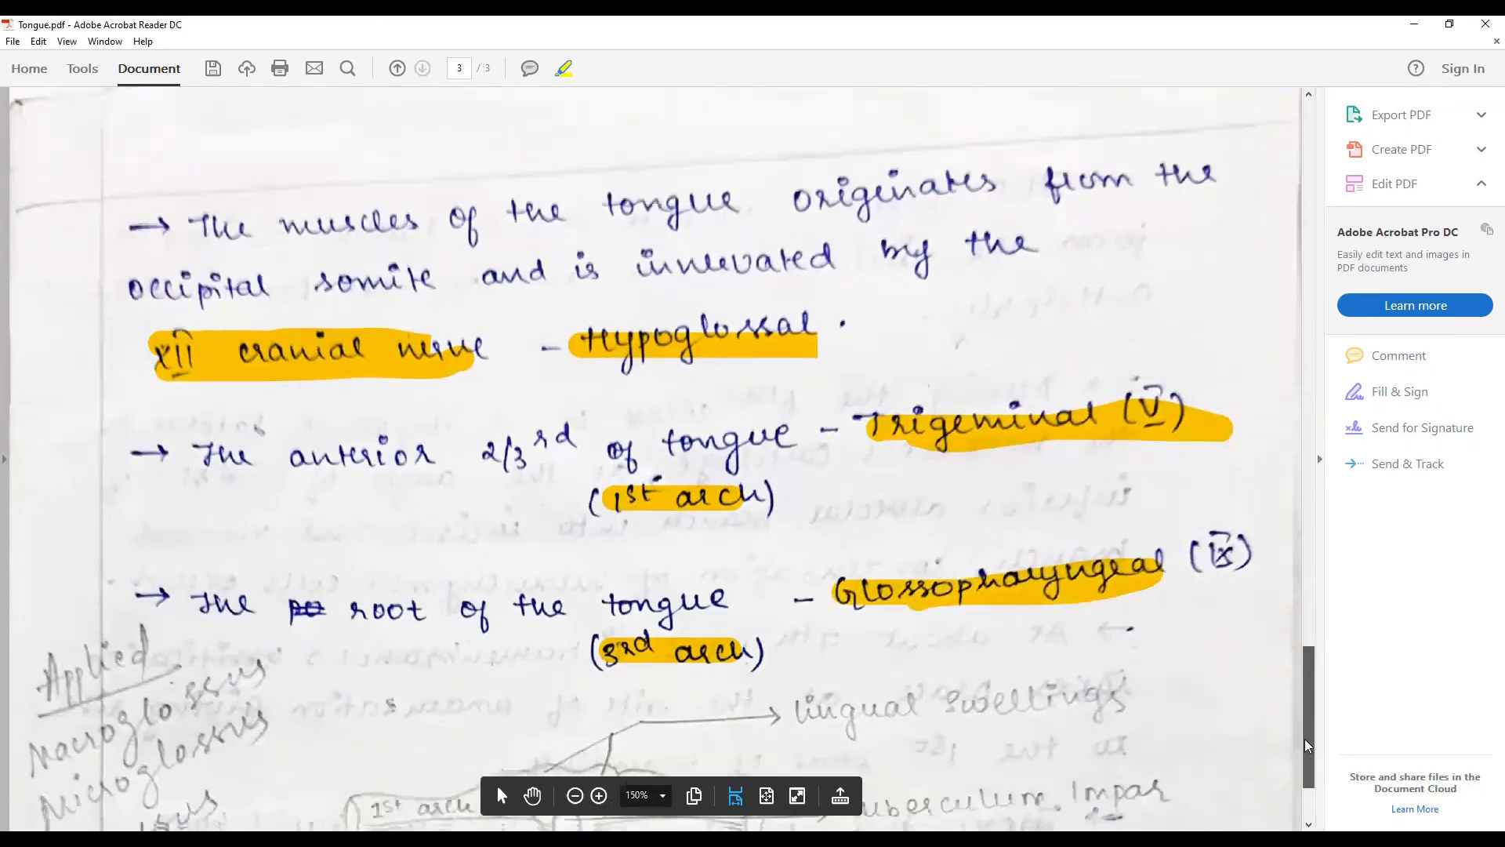
scroll("down", 3)
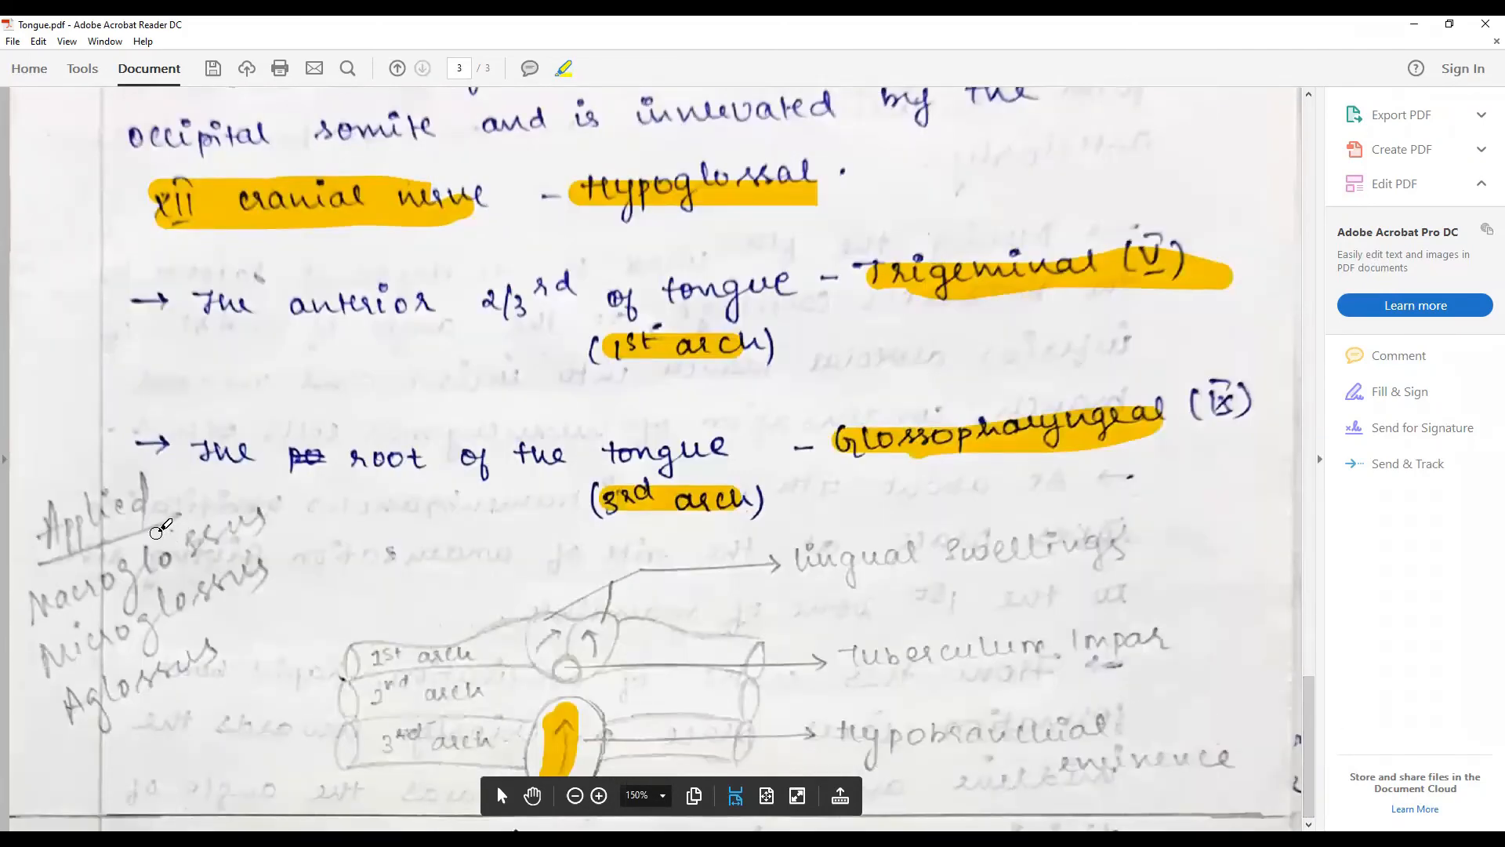
mouse_move(389, 533)
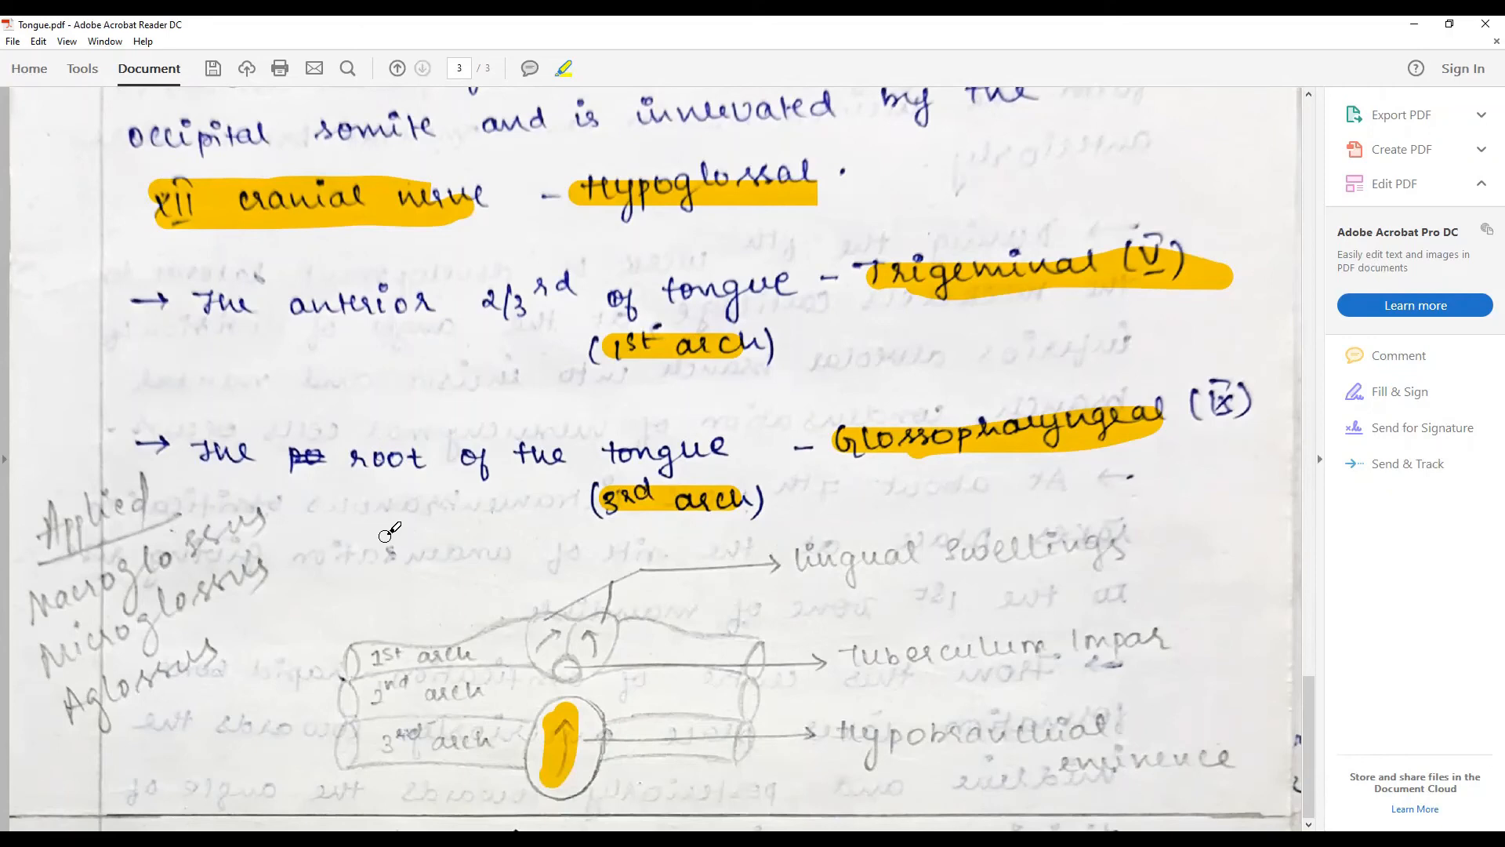
mouse_move(1152, 726)
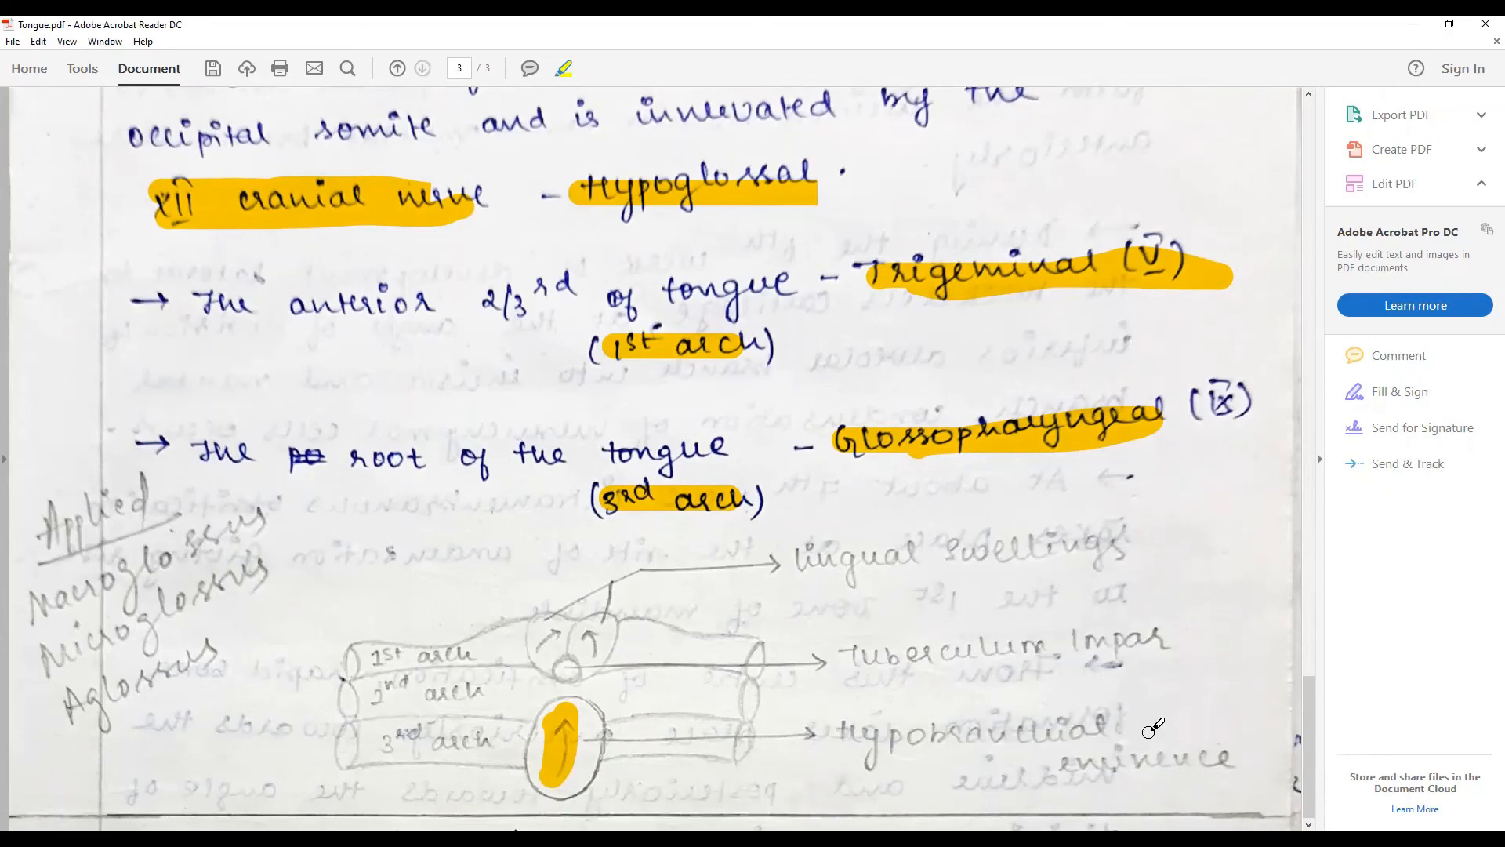
scroll("up", 3)
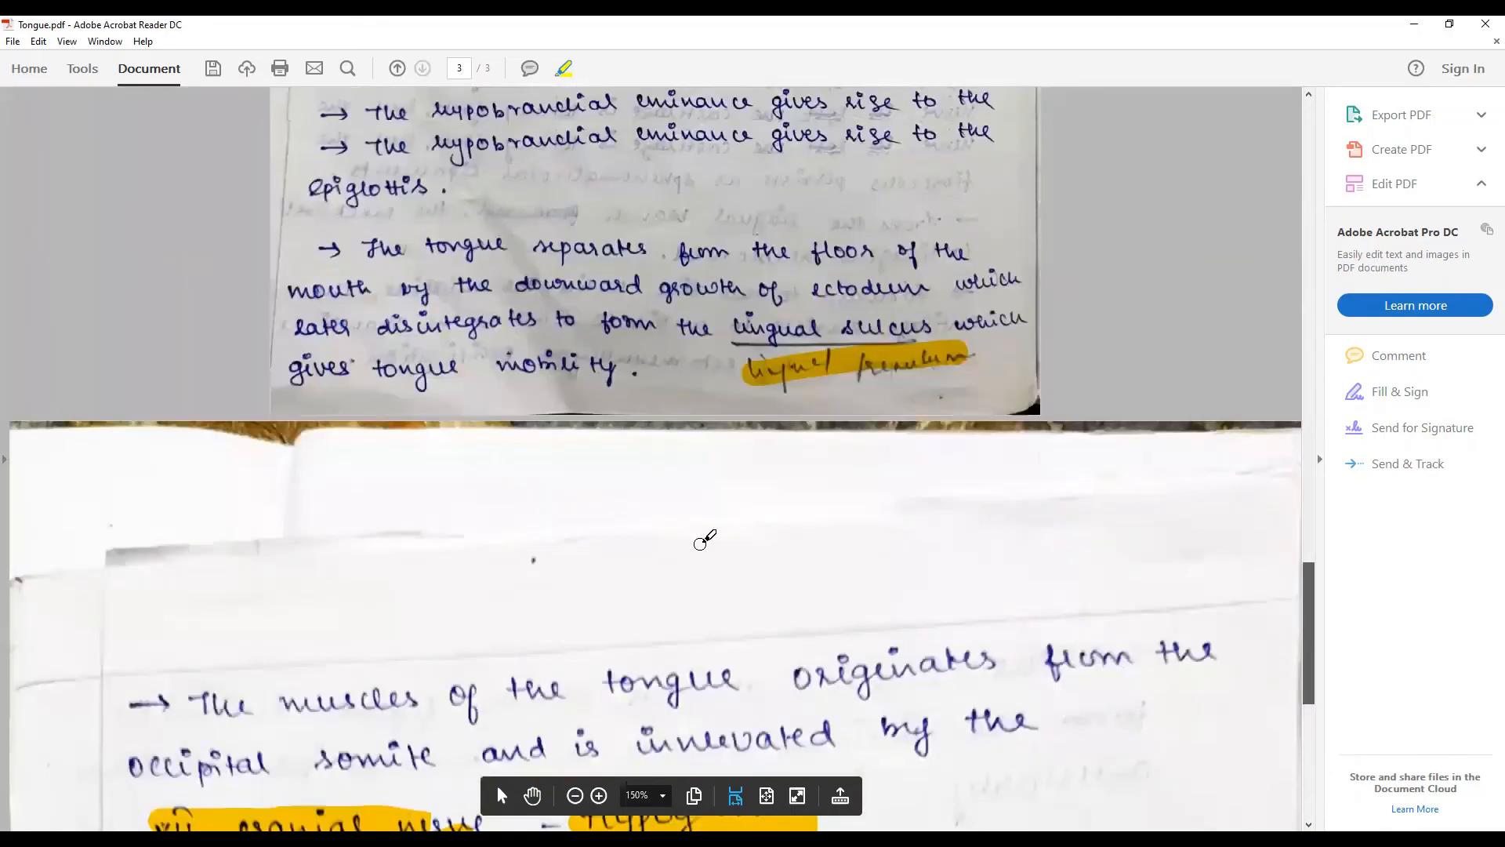
scroll("up", 3)
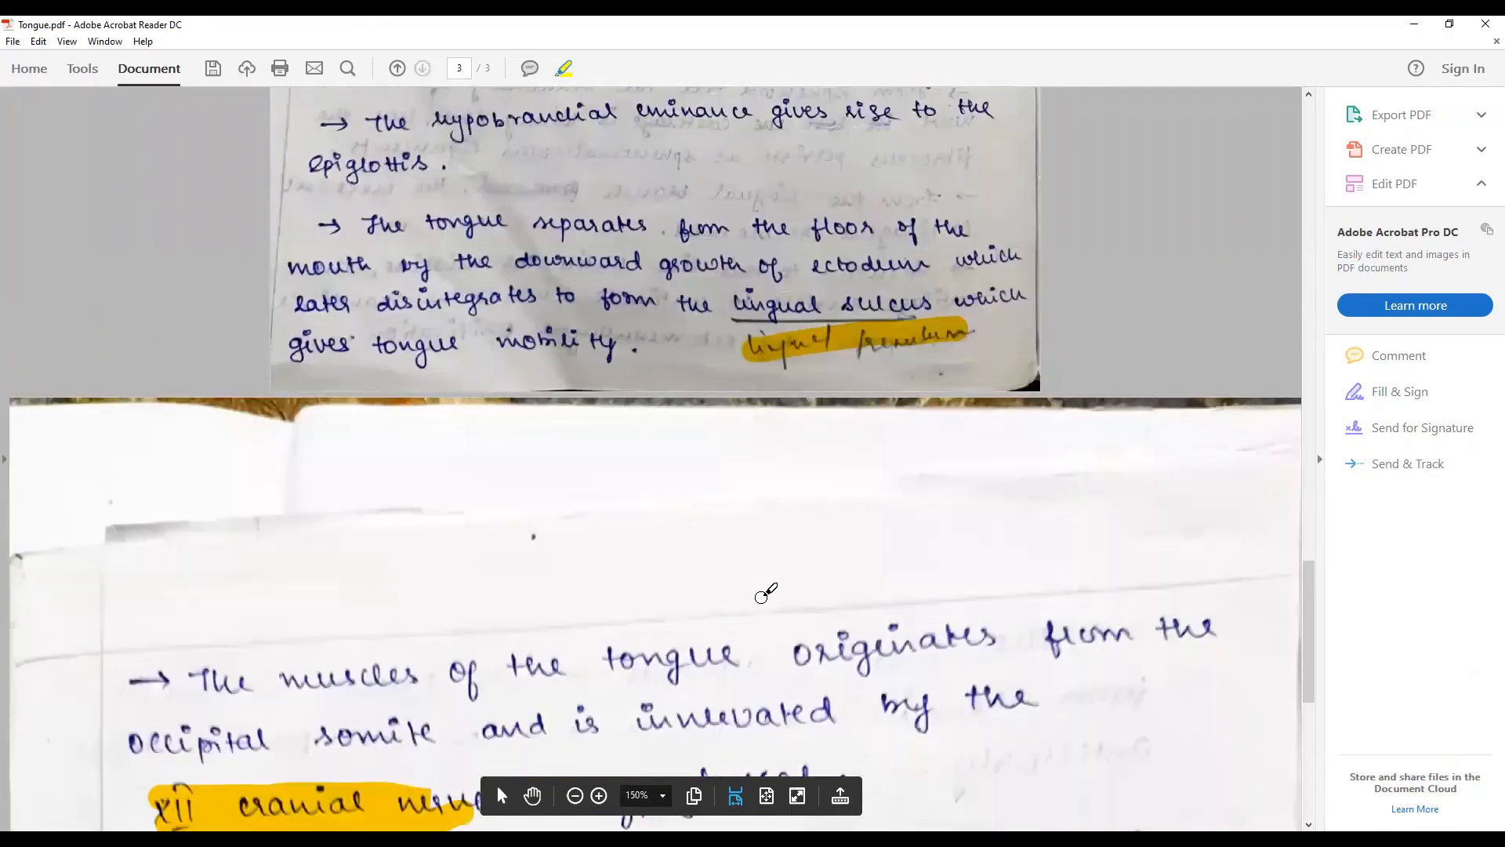
scroll("down", 3)
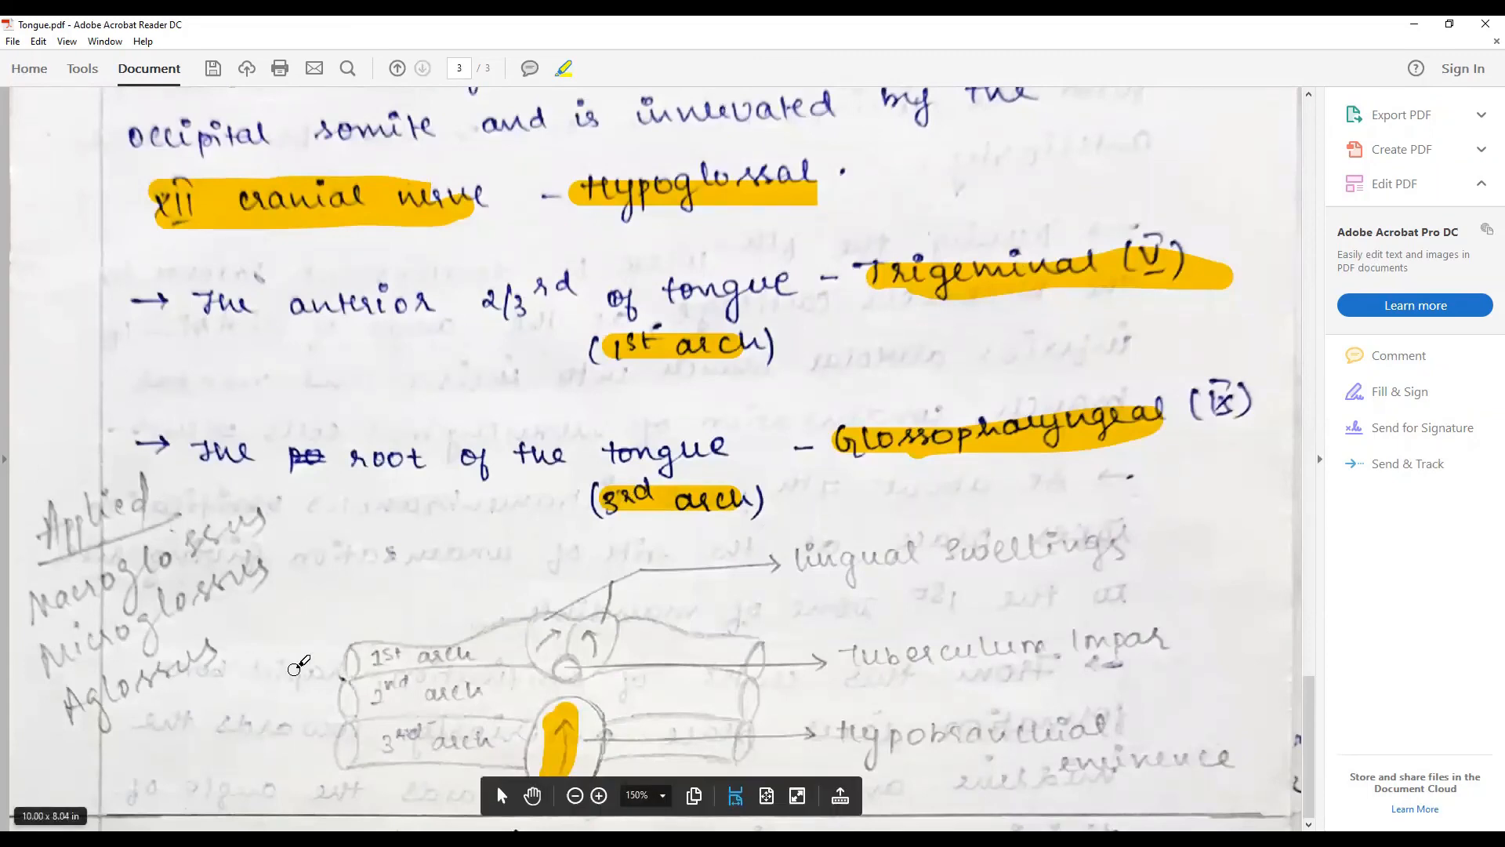
scroll("up", 3)
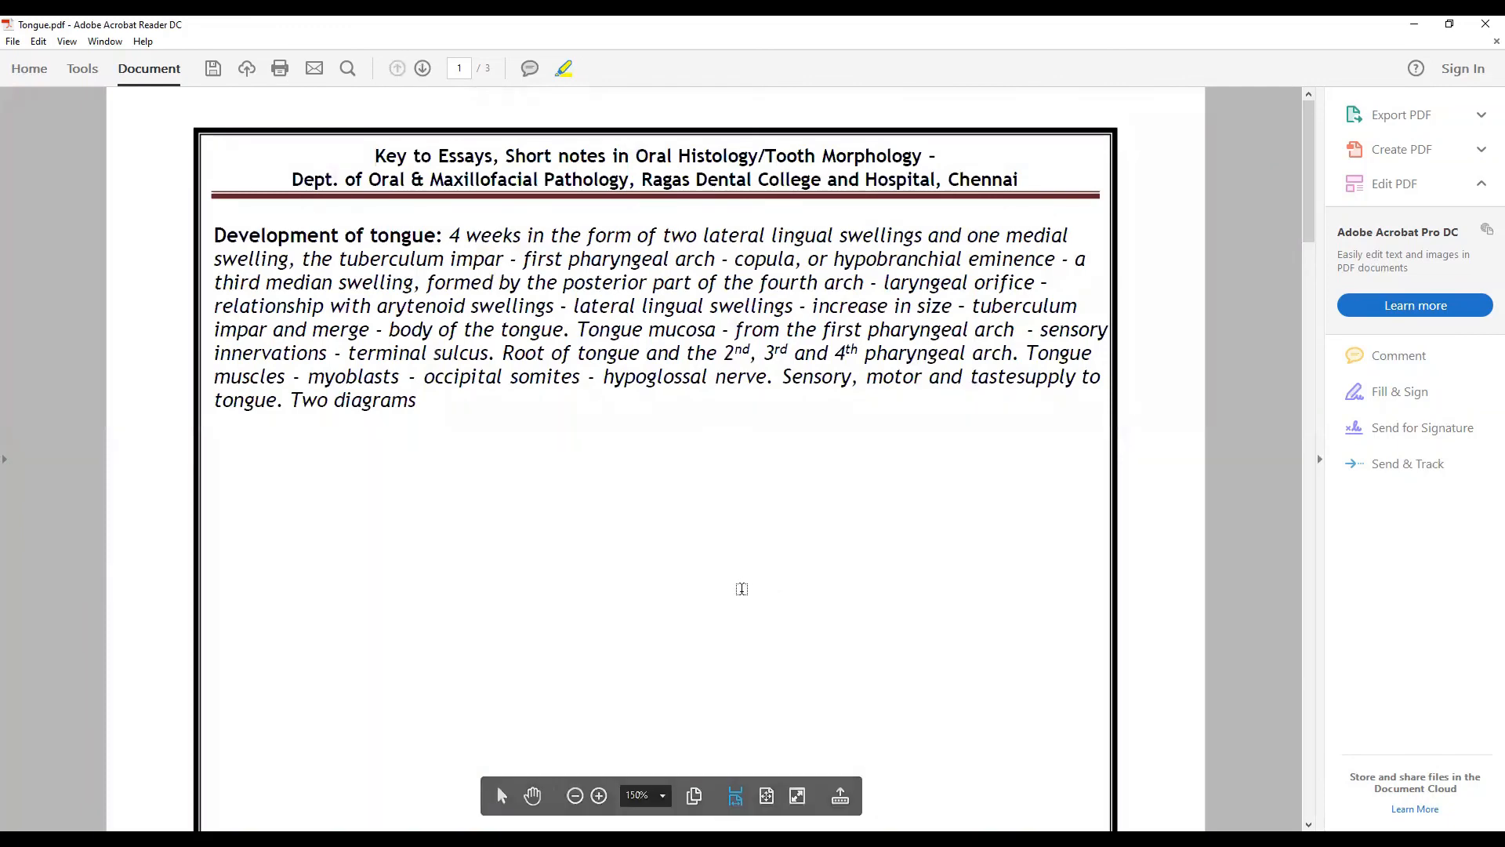
mouse_move(972, 52)
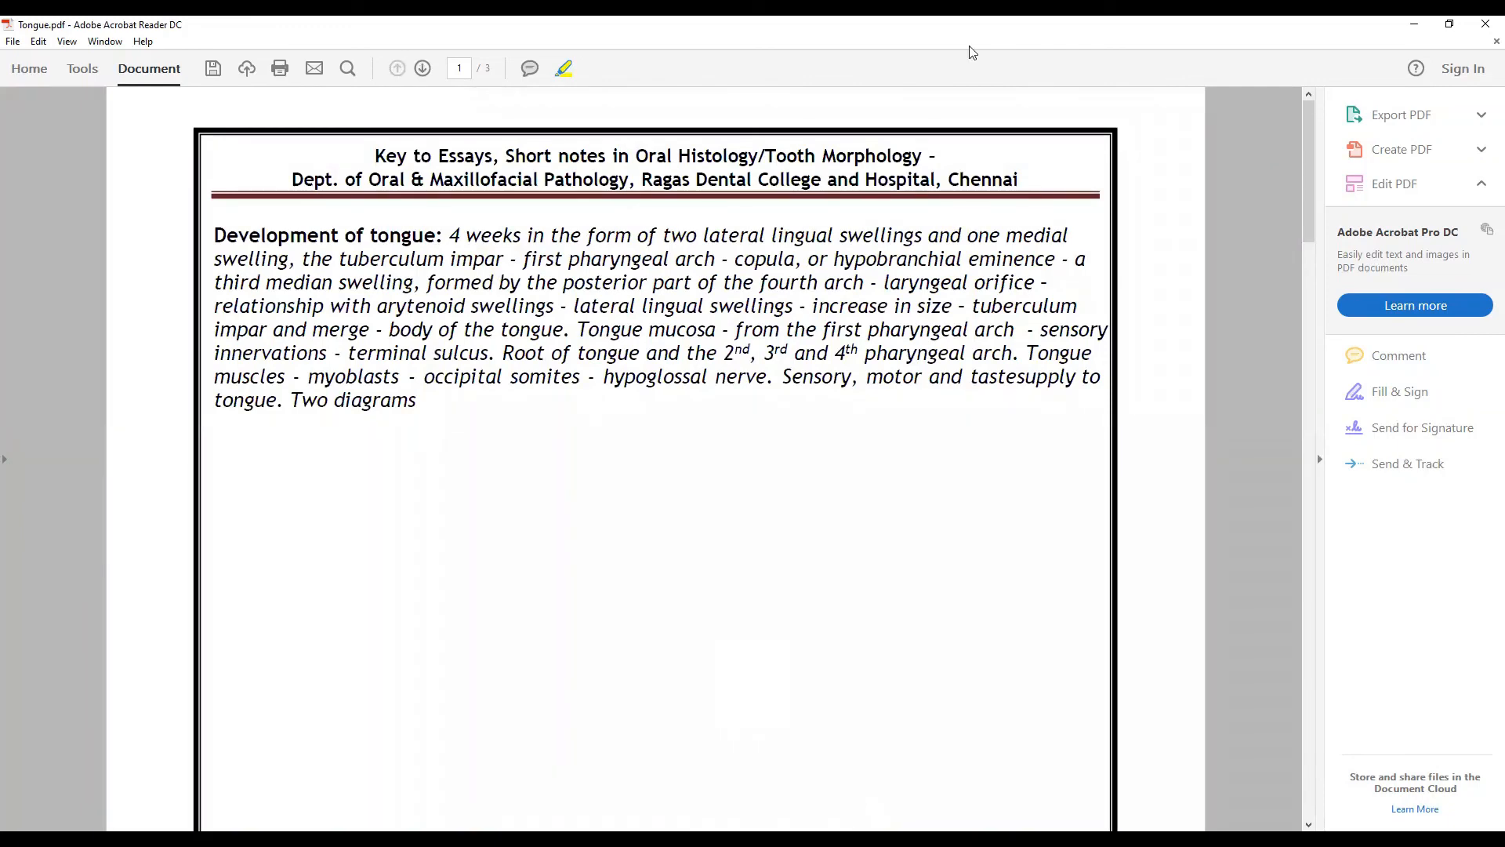